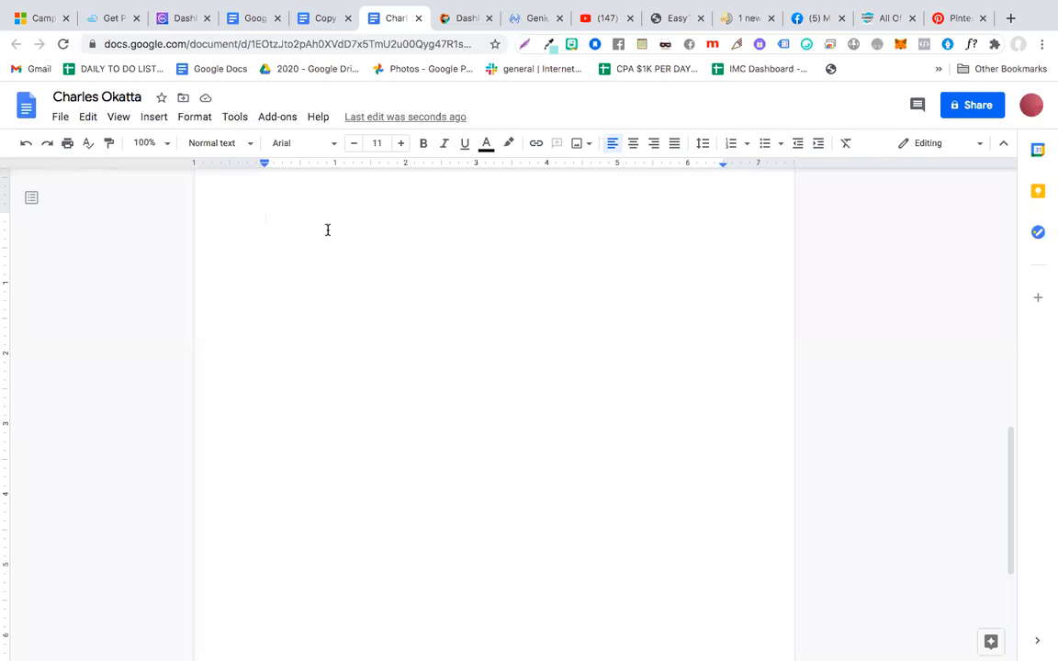
Write the question "How was this Session ?" and a dashed answer "It was a Wonderful Session"
{"action": "type", "text": "How was this"}
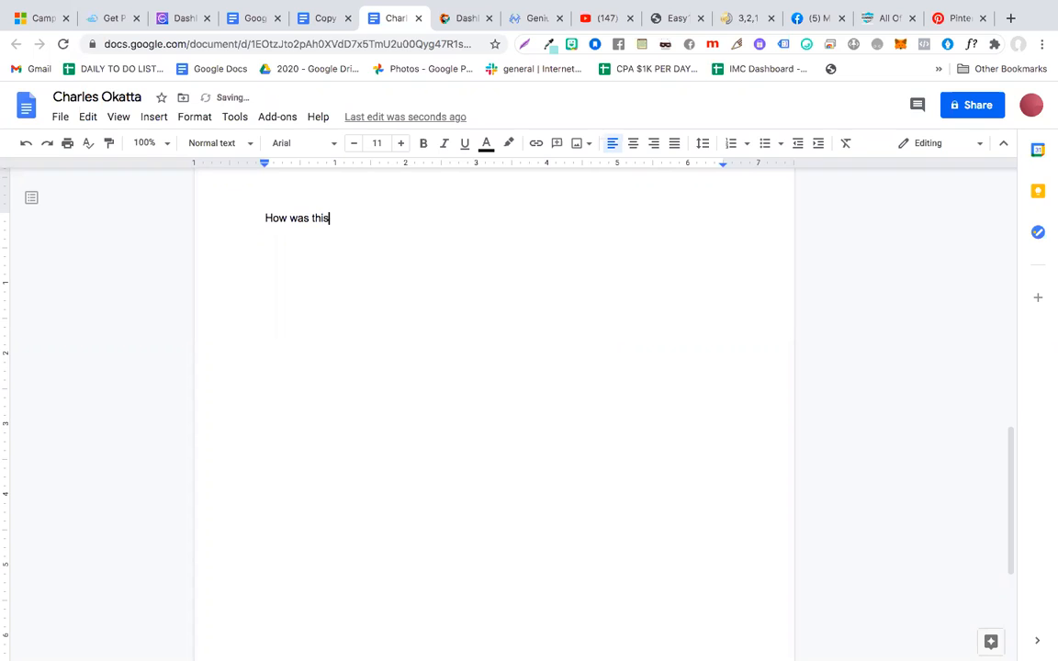
{"action": "type", "text": "Session ?"}
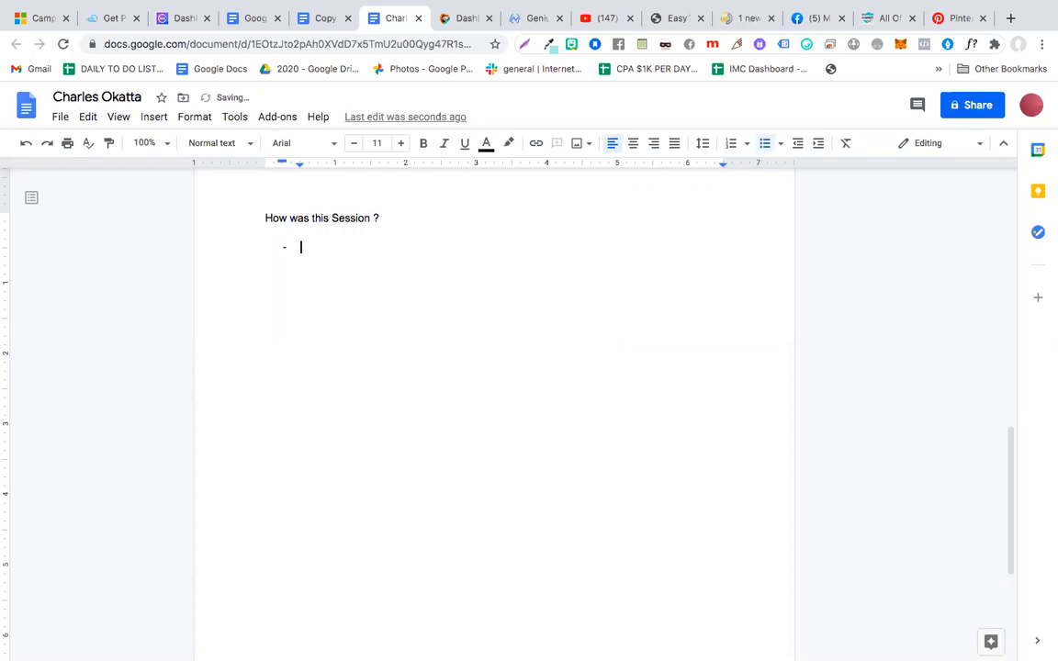
{"action": "type", "text": "It was a"}
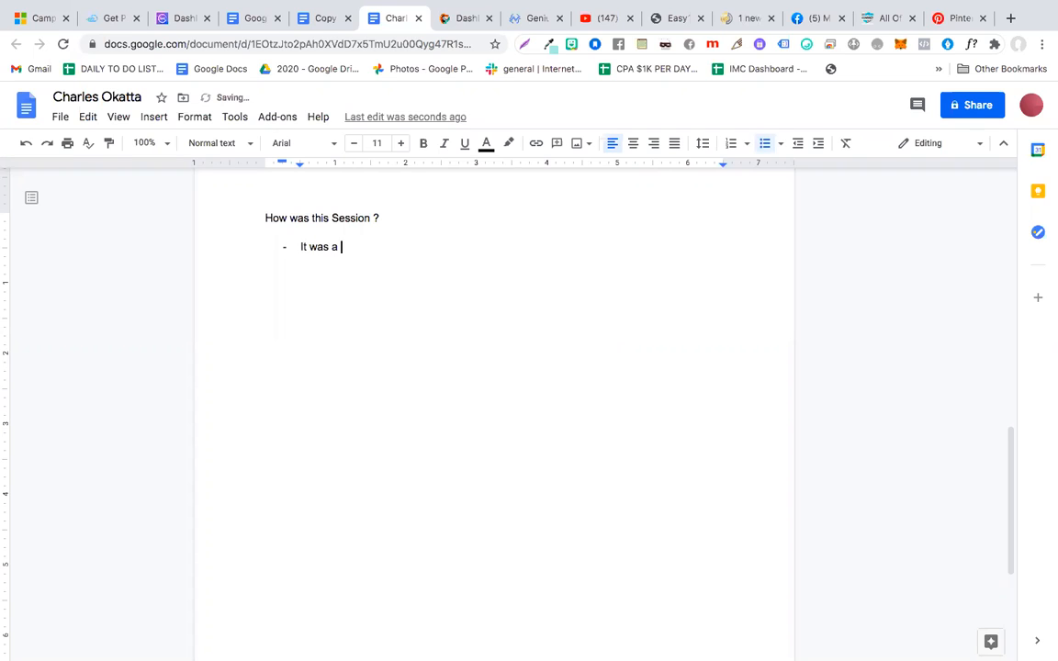
{"action": "type", "text": "Wonderful S"}
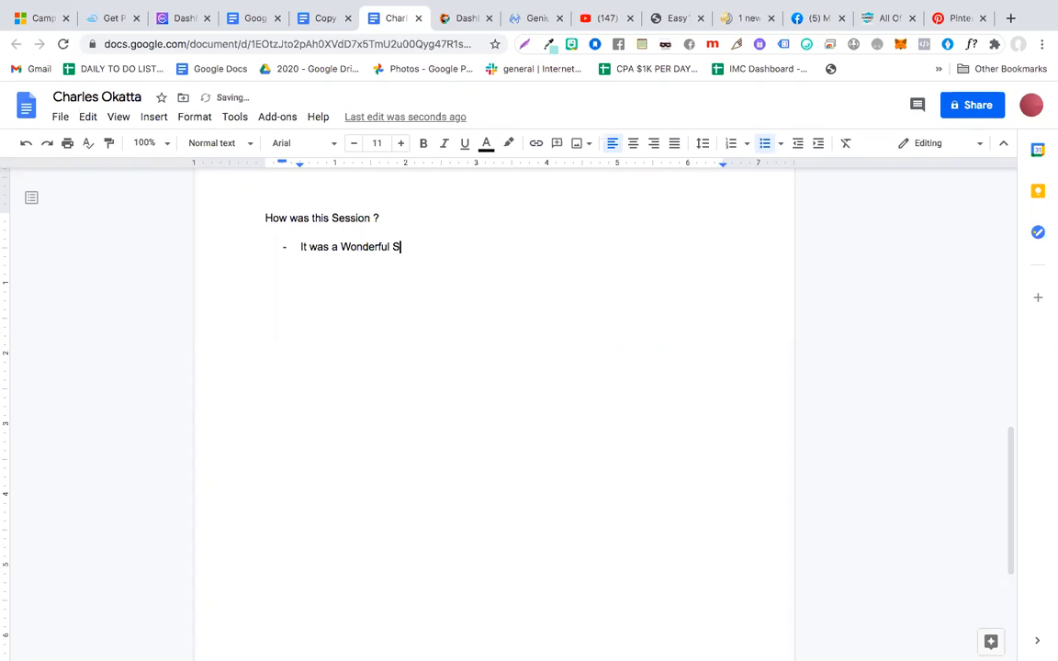
{"action": "type", "text": "ession you are a"}
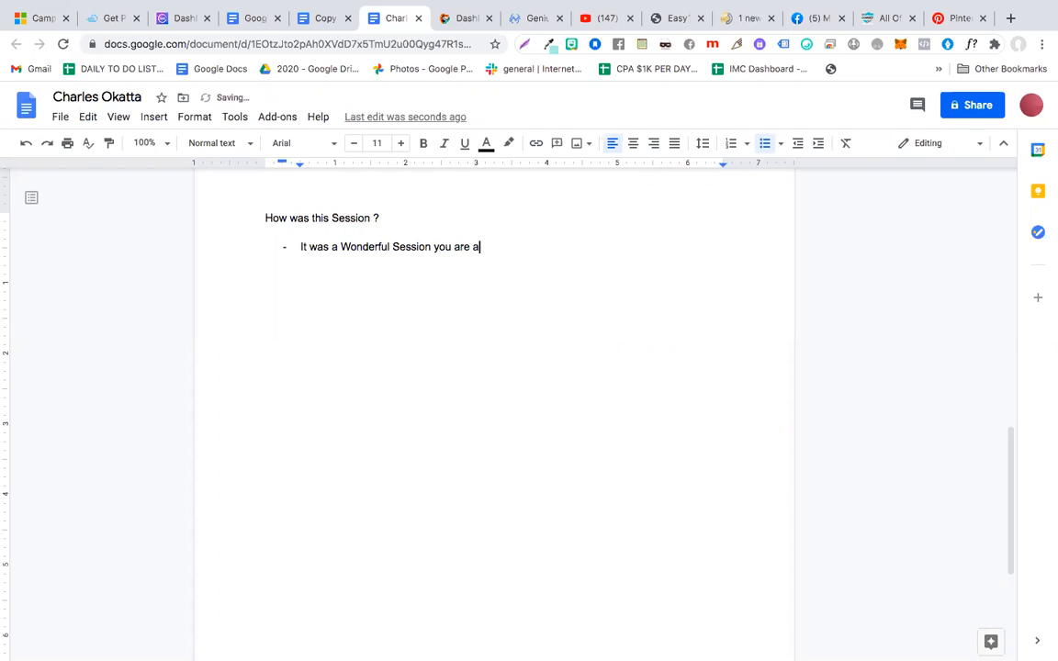
Finish the answer with "allowing me to ask any questions." and add "What 3 things did you learn from this session ?"
{"action": "type", "text": "llowing me to ask"}
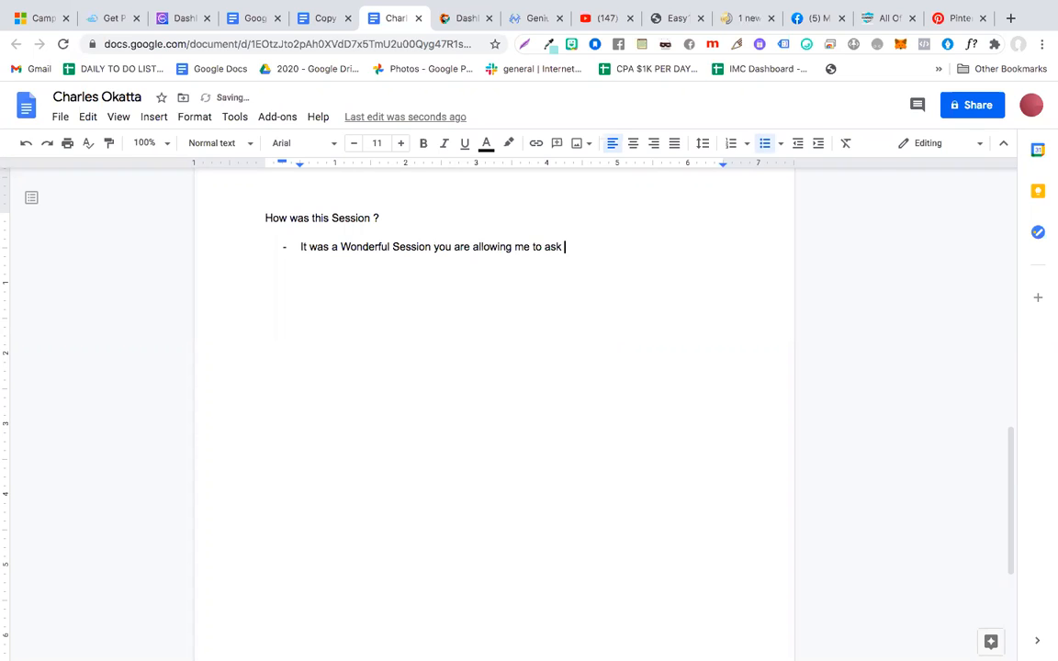
{"action": "type", "text": "any questions."}
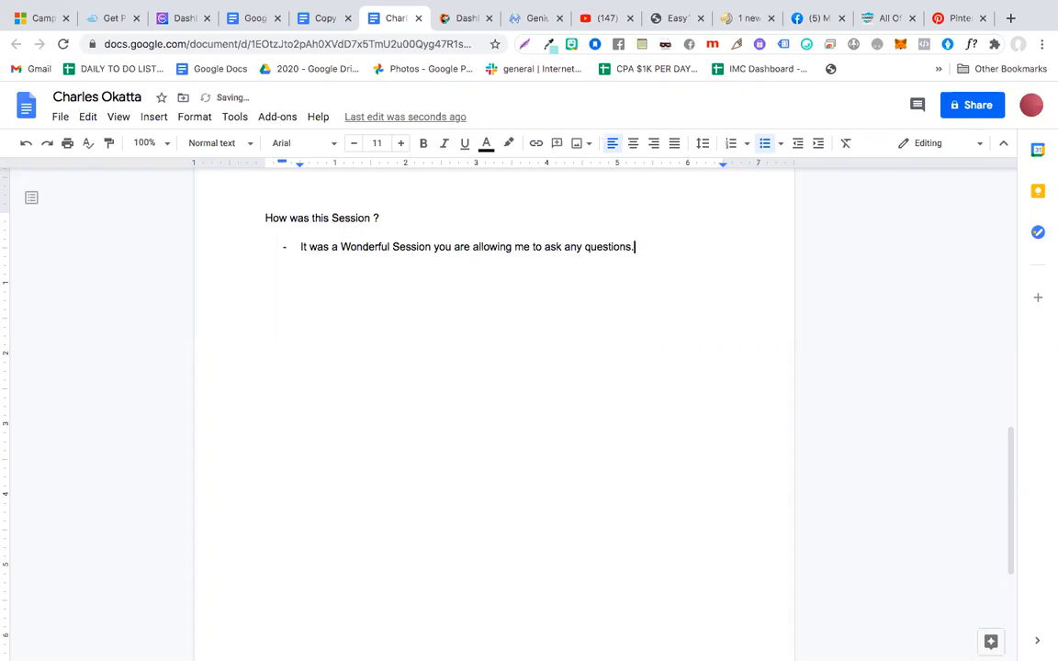
{"action": "type", "text": "What 3"}
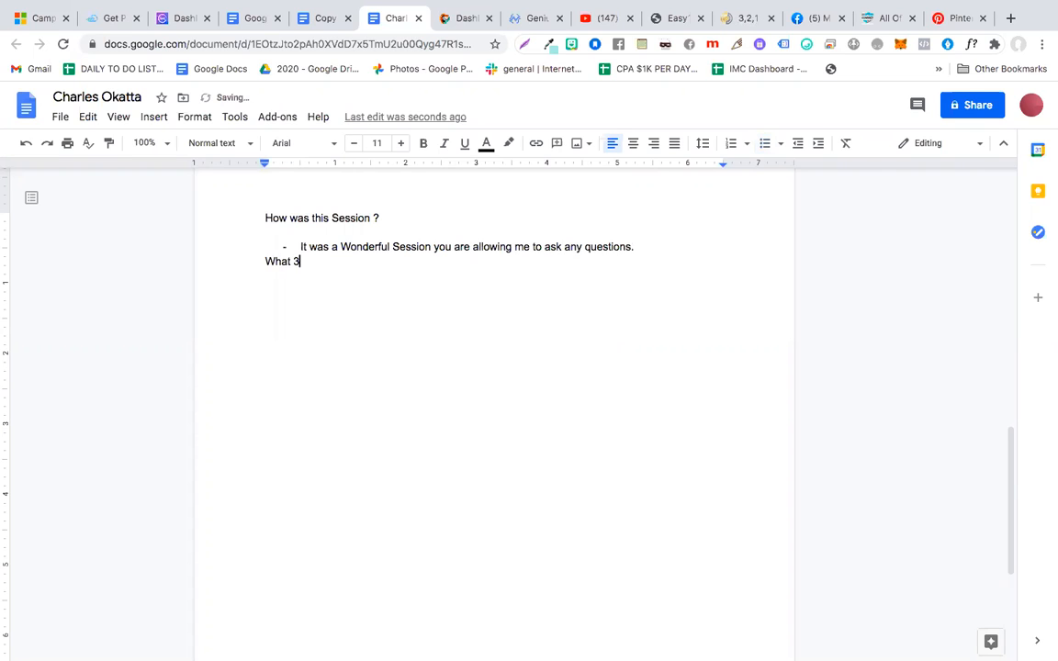
{"action": "type", "text": "things did yo"}
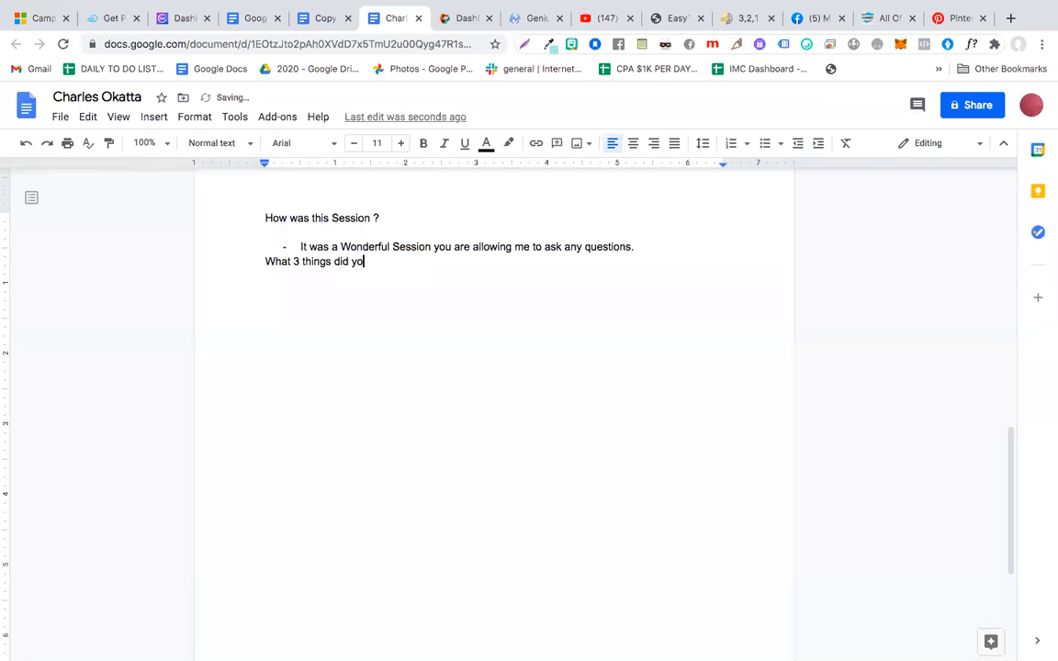
{"action": "type", "text": "u learn from this"}
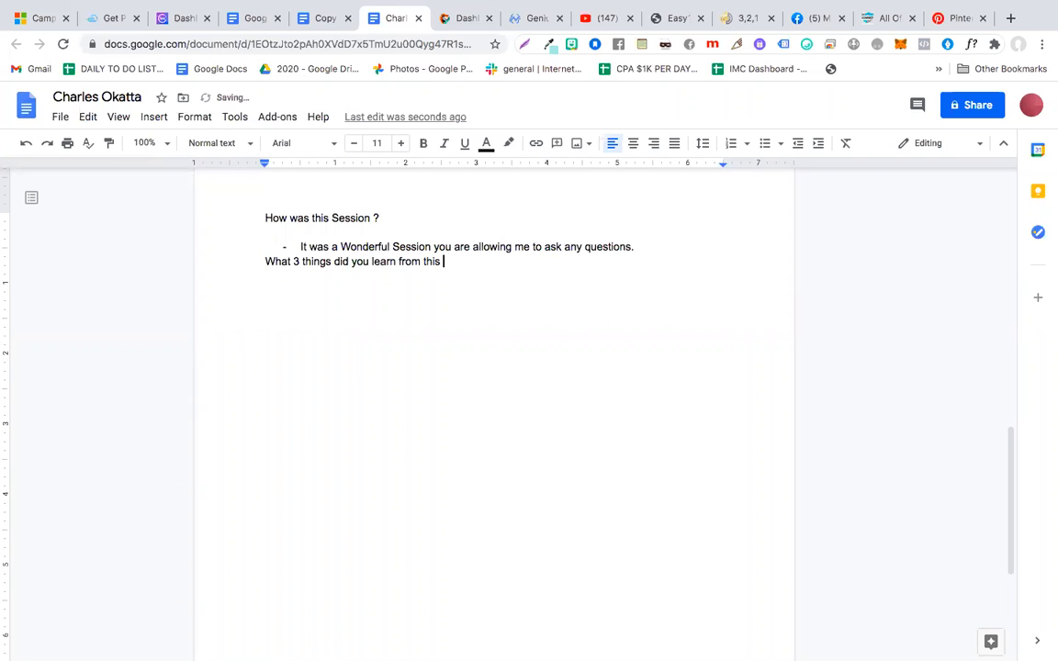
{"action": "type", "text": "session ?"}
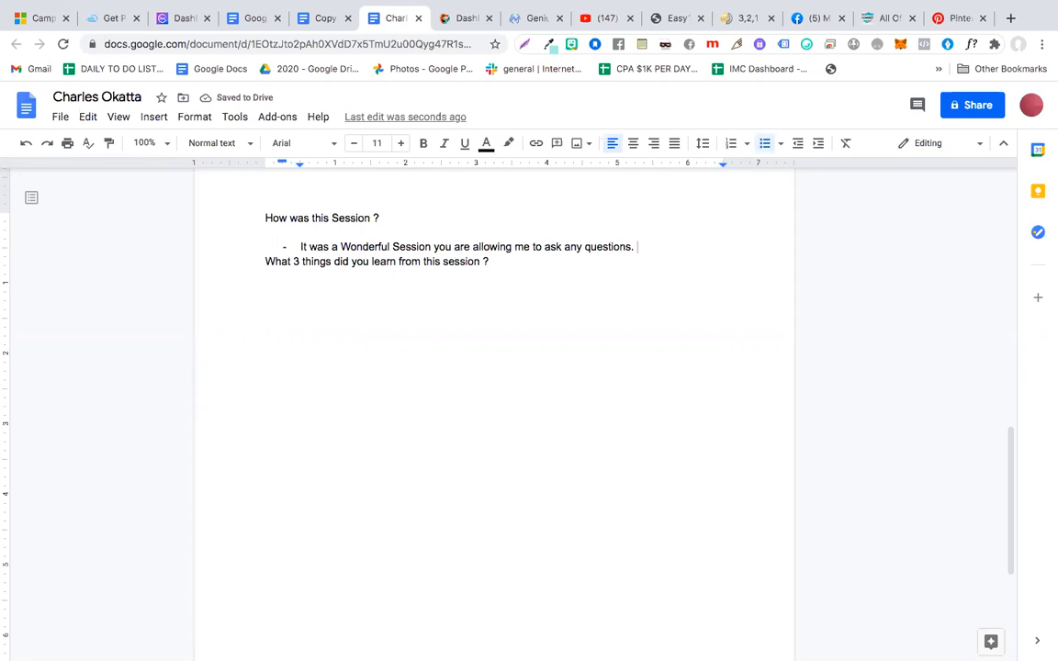
Insert the date line 26 November 2020 at the top of the notes
{"action": "key", "text": "enter"}
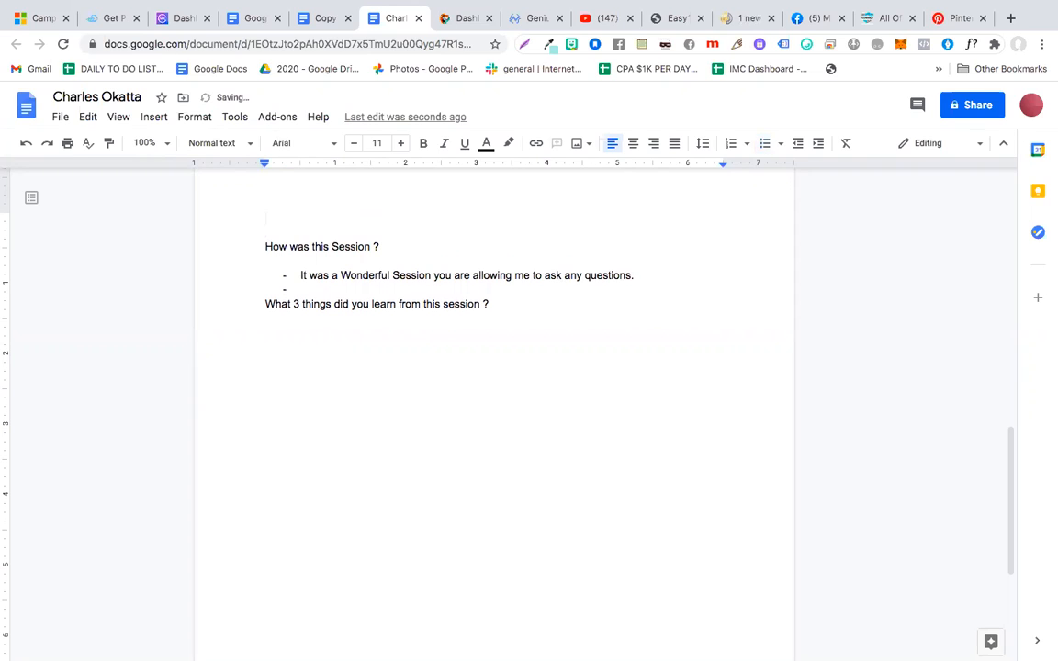
{"action": "type", "text": "26"}
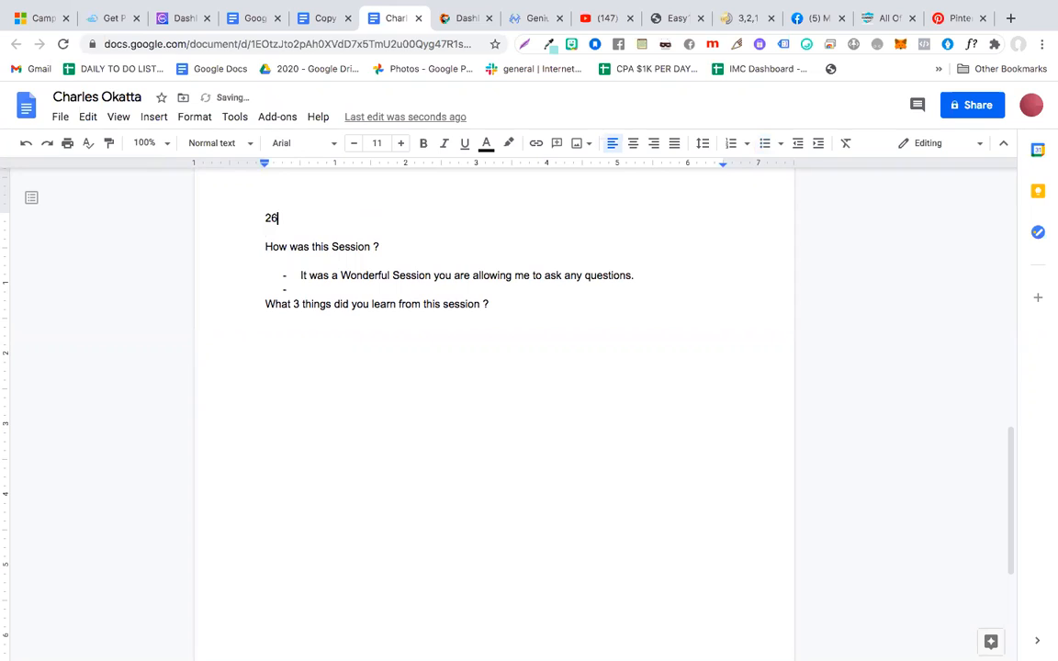
{"action": "type", "text": "November"}
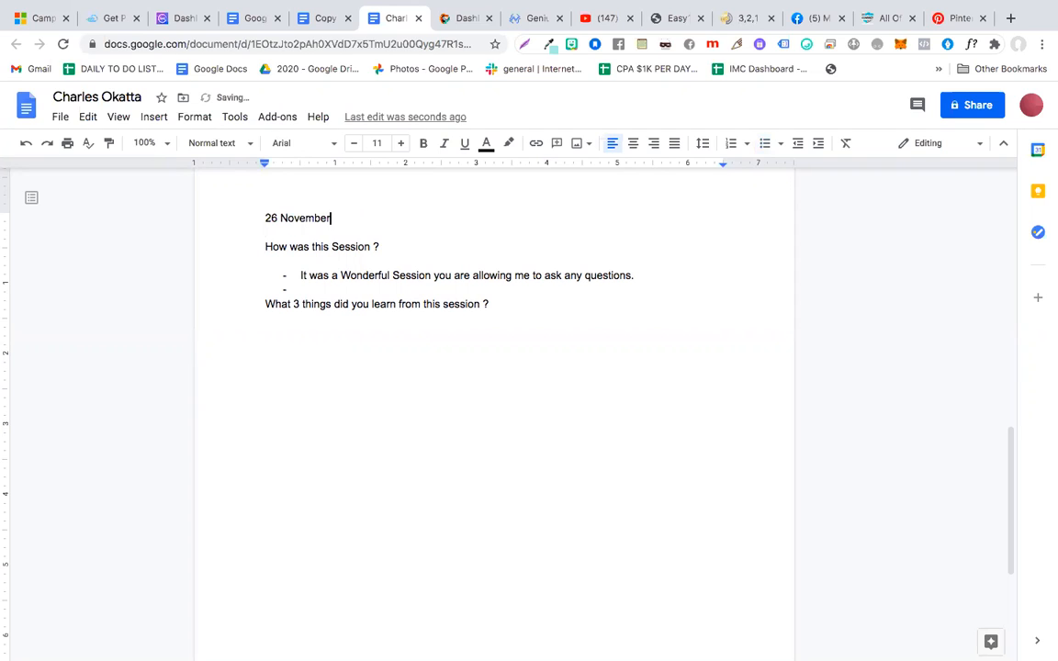
{"action": "type", "text": "2020"}
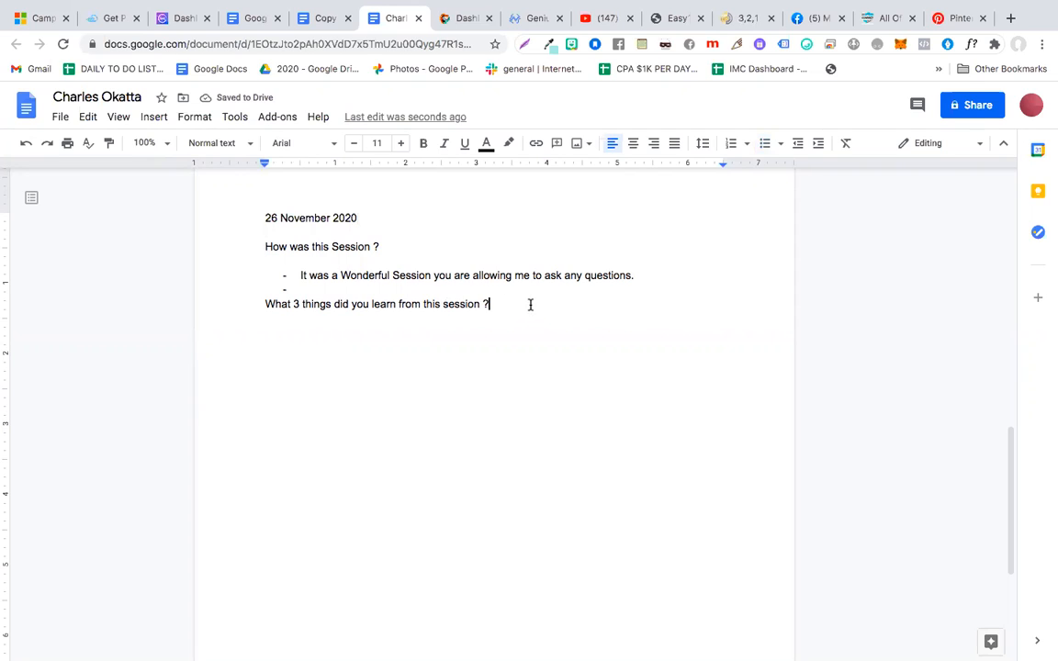
Add two dashed answers: automating a complete business, and having multiple streams of income is very important
{"action": "type", "text": "Before your session i never"}
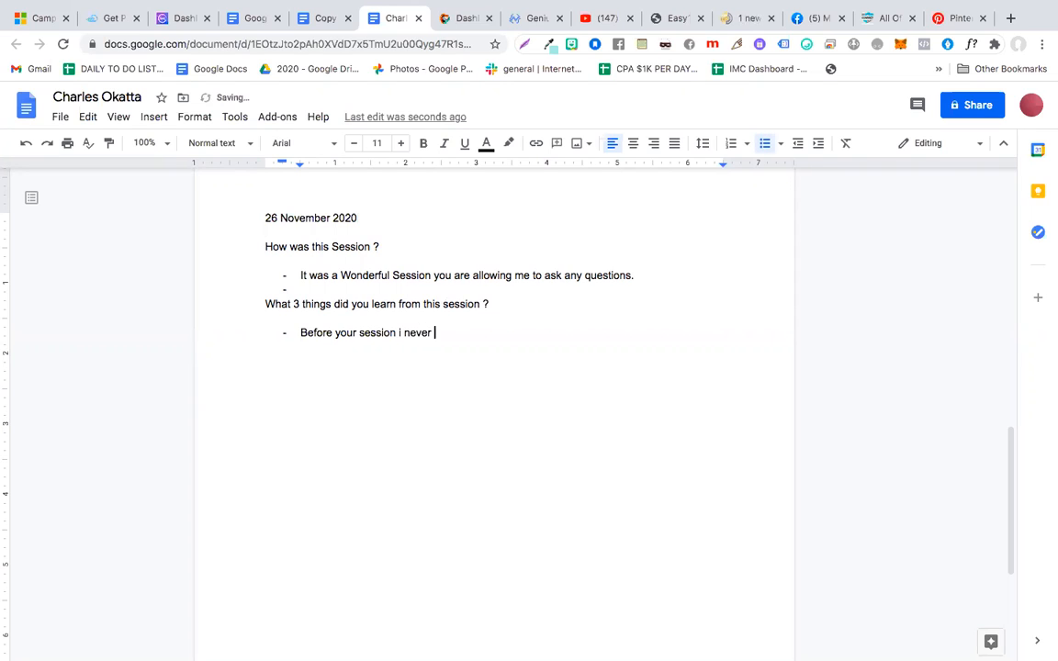
{"action": "type", "text": "knew that i can automate a complete business."}
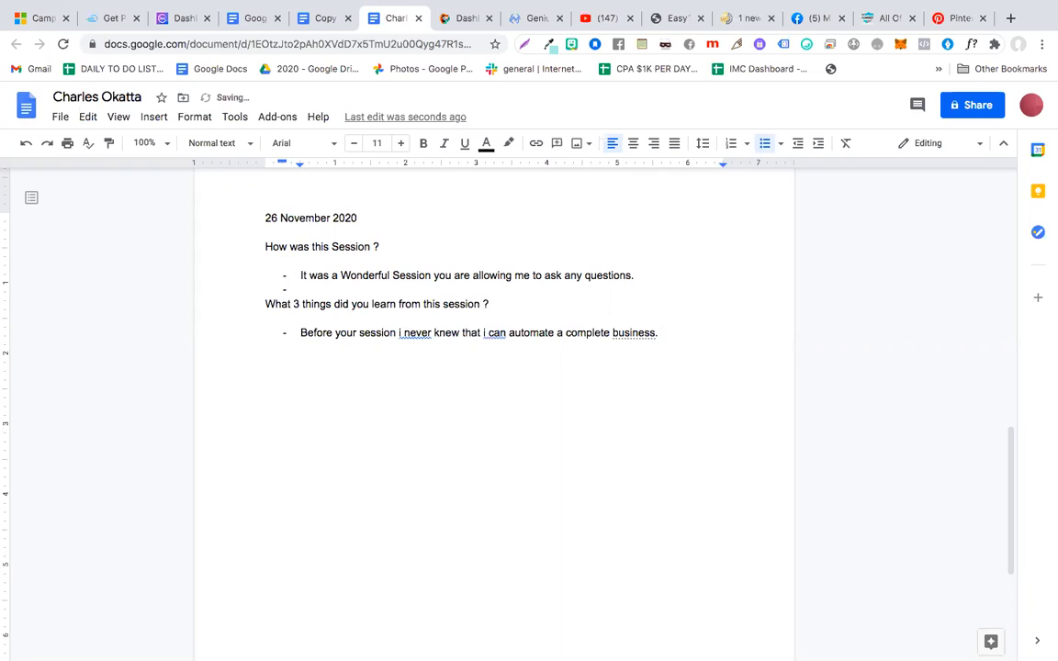
{"action": "key", "text": "enter"}
{"action": "type", "text": "I discovered t"}
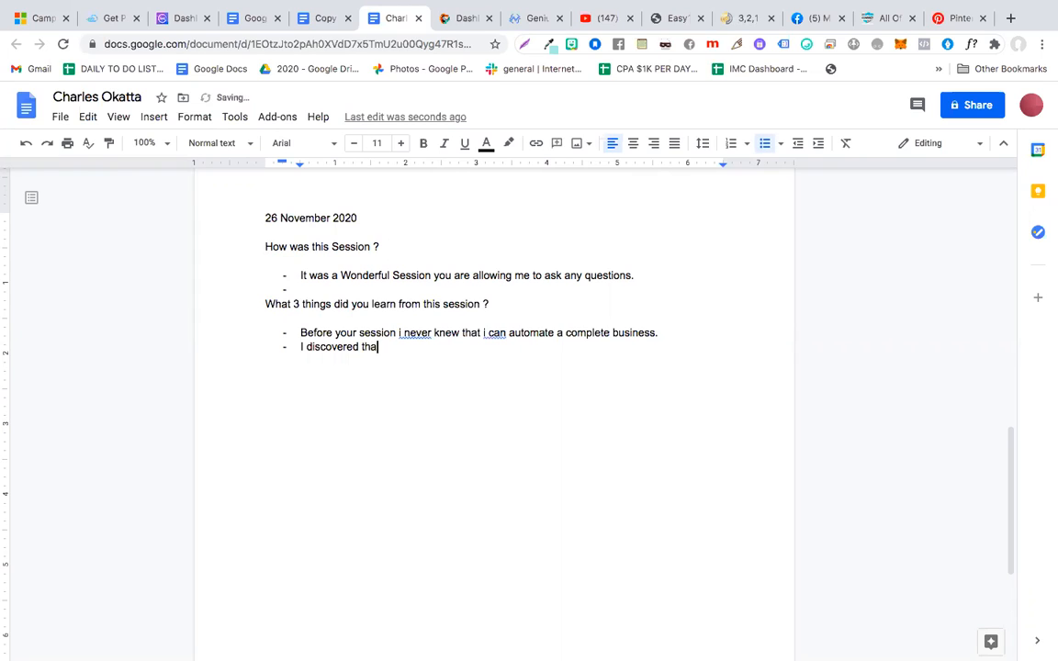
{"action": "type", "text": "having multiple streams"}
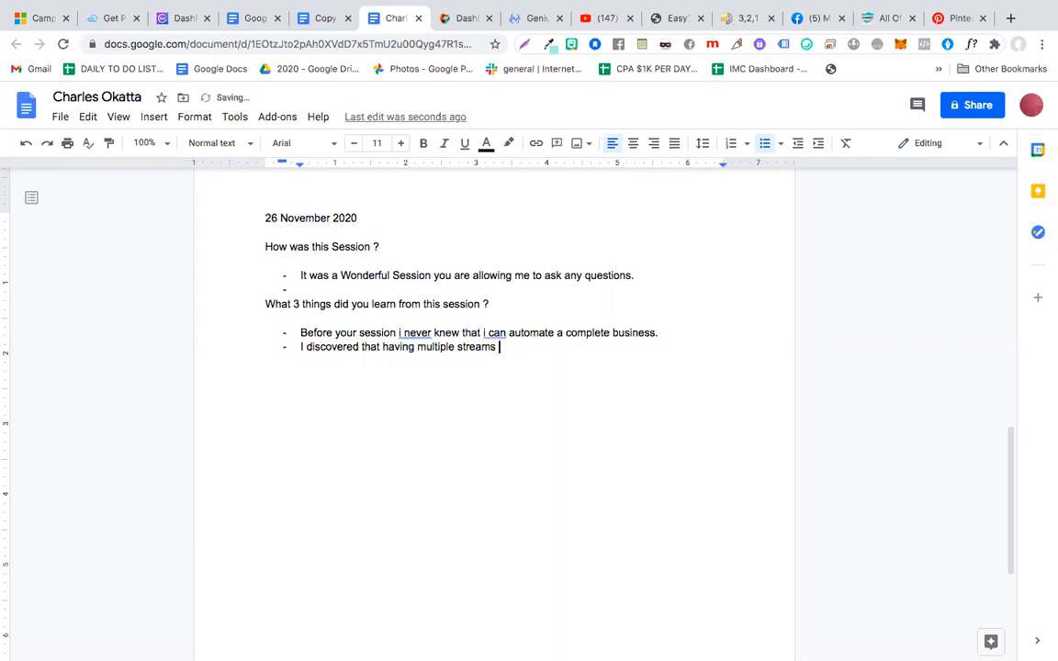
{"action": "type", "text": "of"}
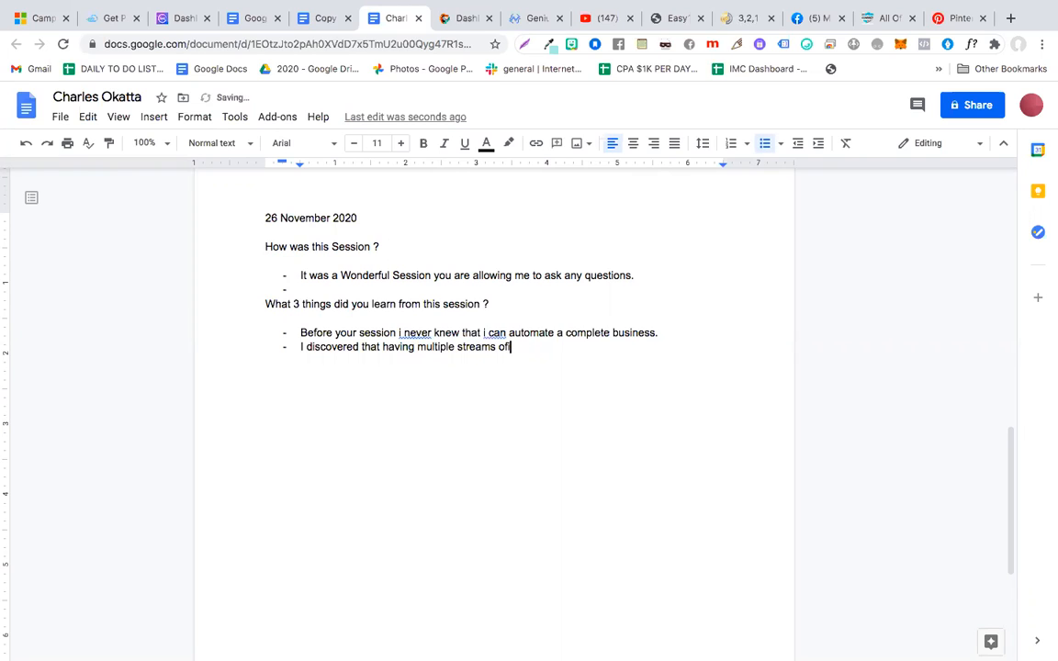
{"action": "type", "text": "income is very"}
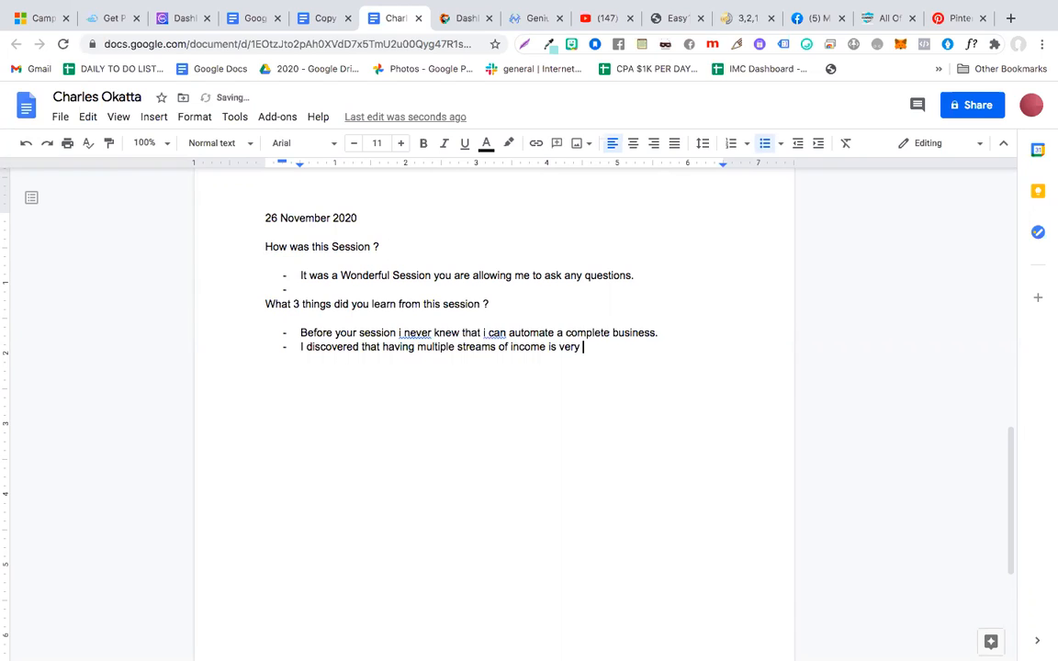
{"action": "type", "text": "important."}
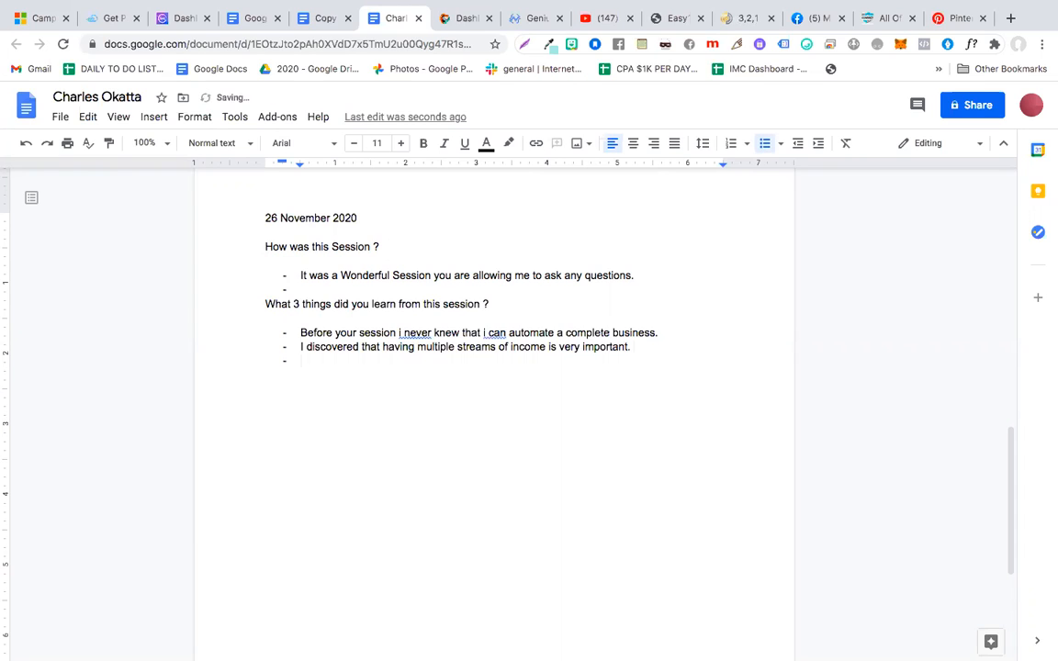
Add a third answer: the amazing Coach is living it and very different compared to other coachings out there
{"action": "type", "text": "You are amazing Coa"}
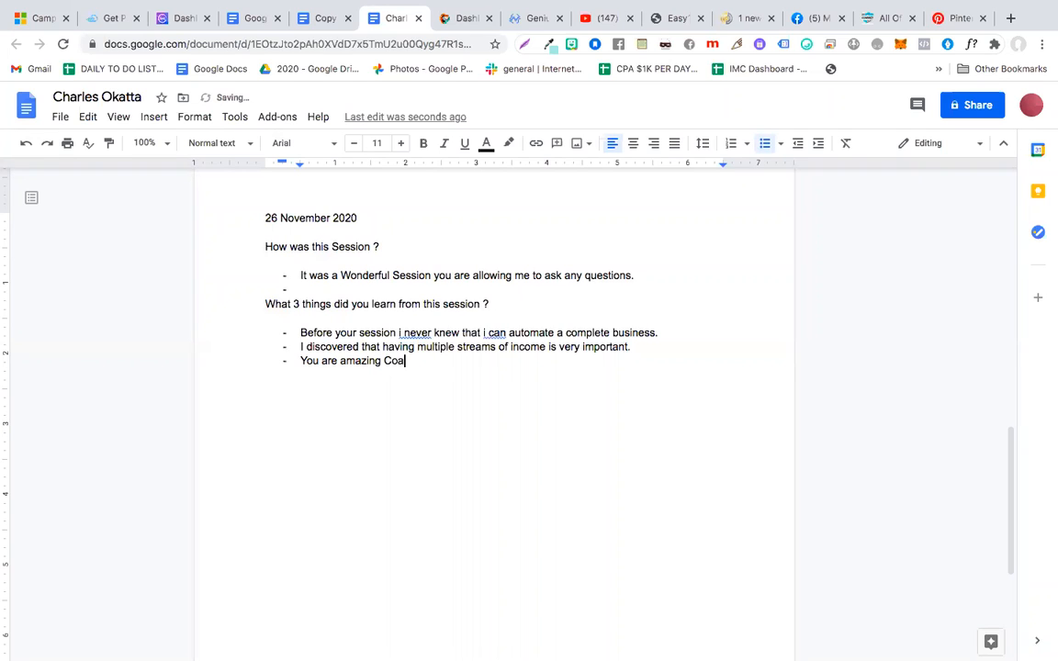
{"action": "type", "text": "ch a"}
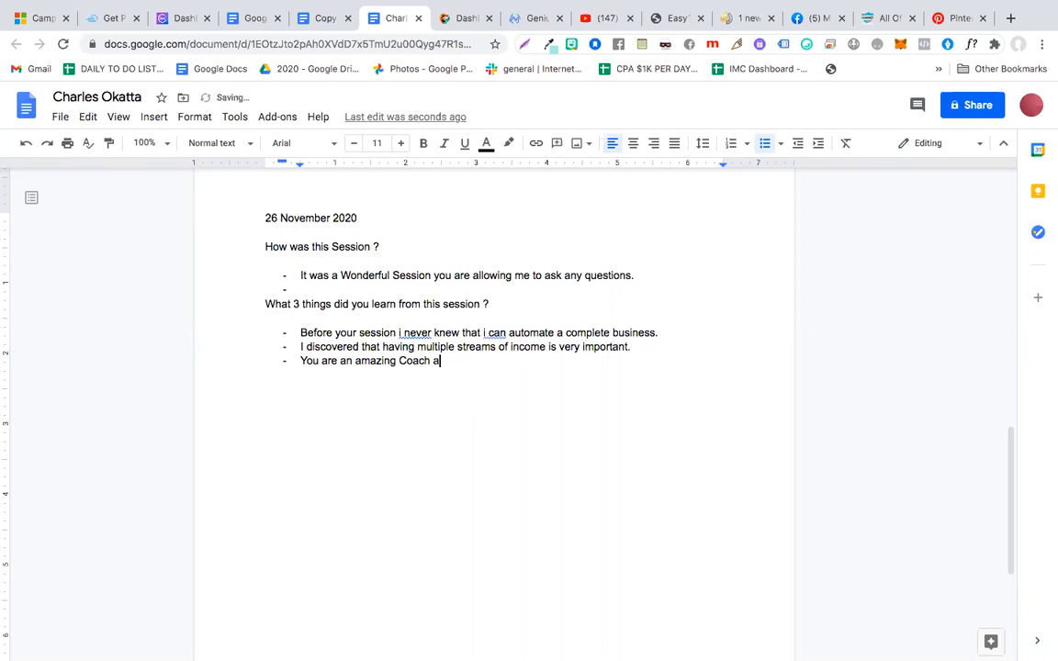
{"action": "type", "text": "nd you are livi"}
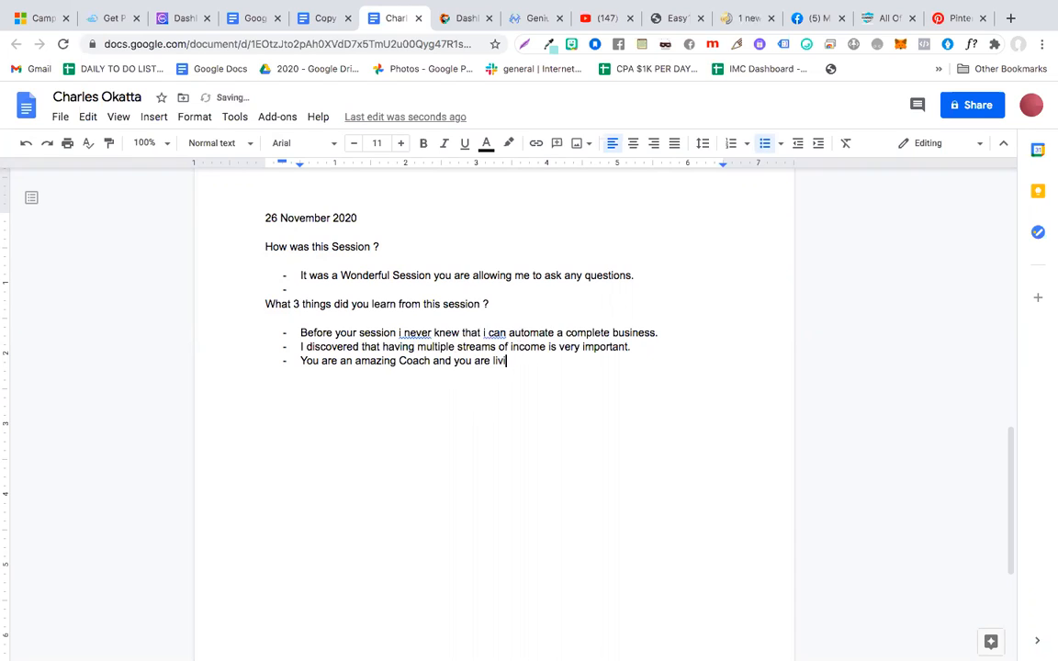
{"action": "type", "text": "ng the life and you are"}
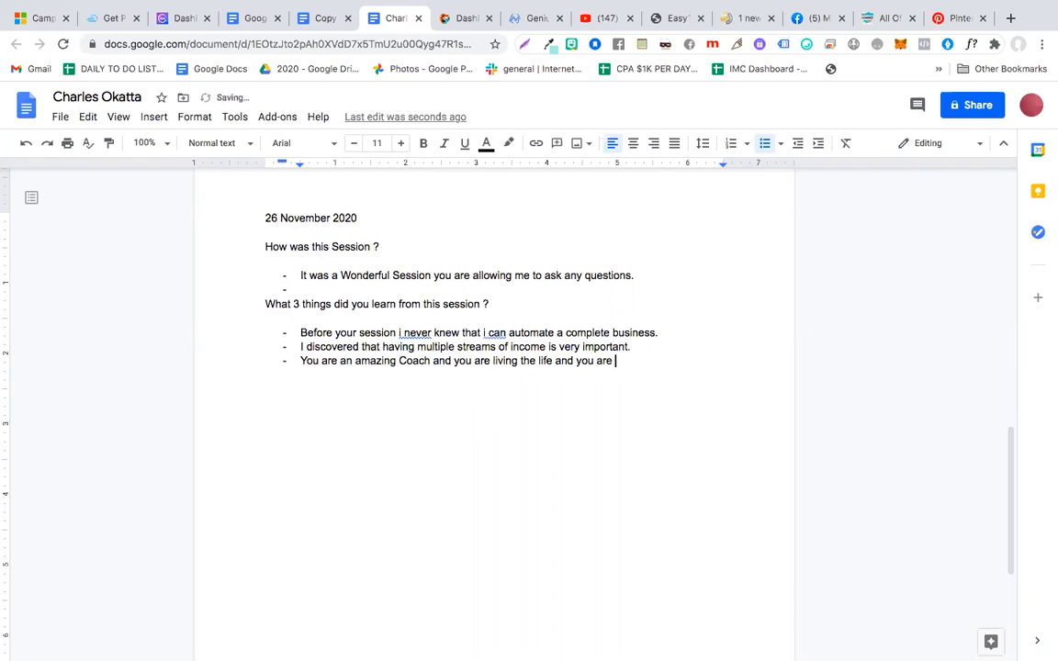
{"action": "type", "text": "very"}
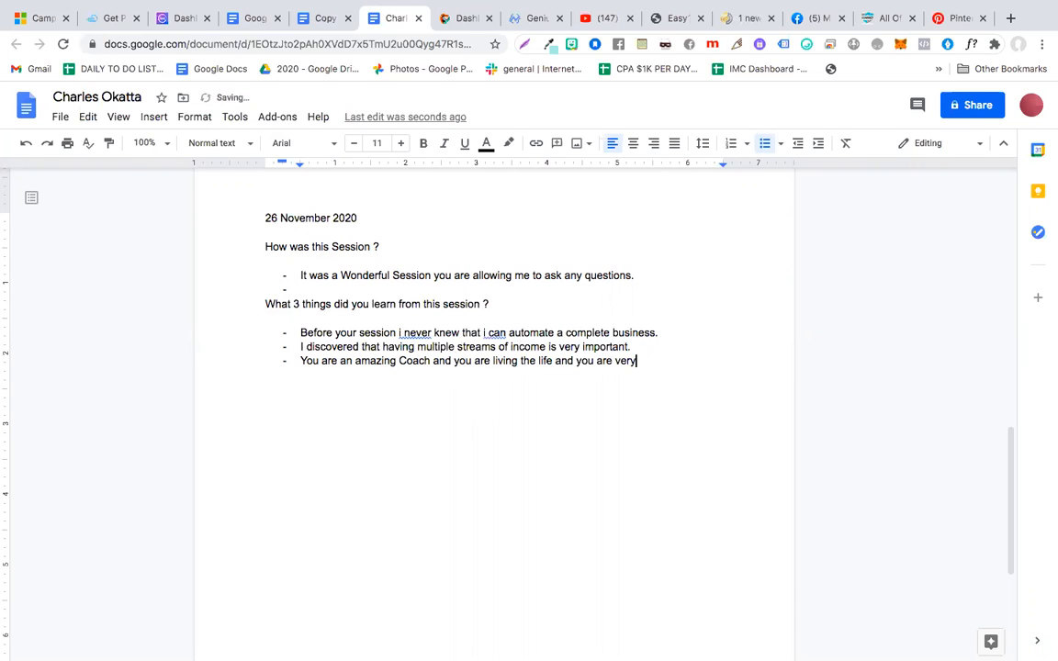
{"action": "type", "text": "differ"}
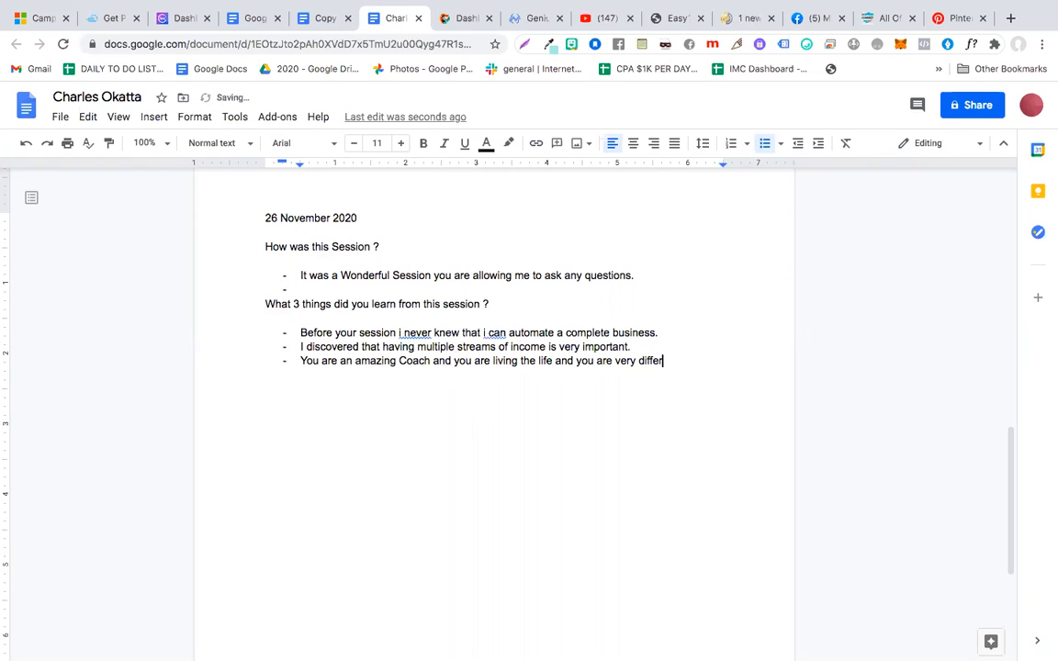
{"action": "type", "text": "ent as compare to other coachings out"}
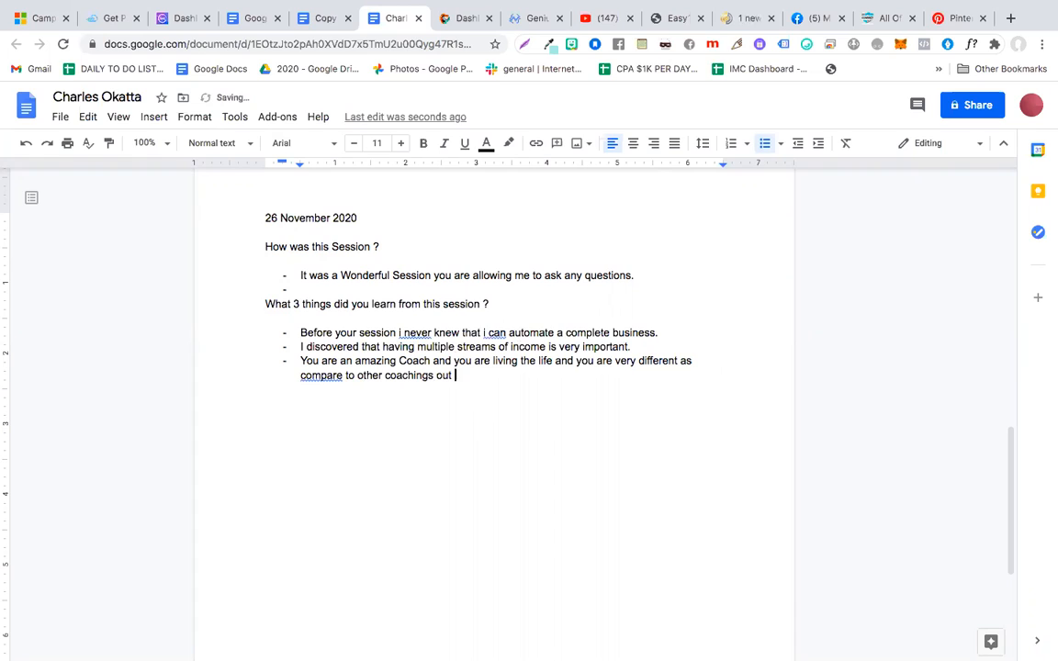
{"action": "type", "text": "here."}
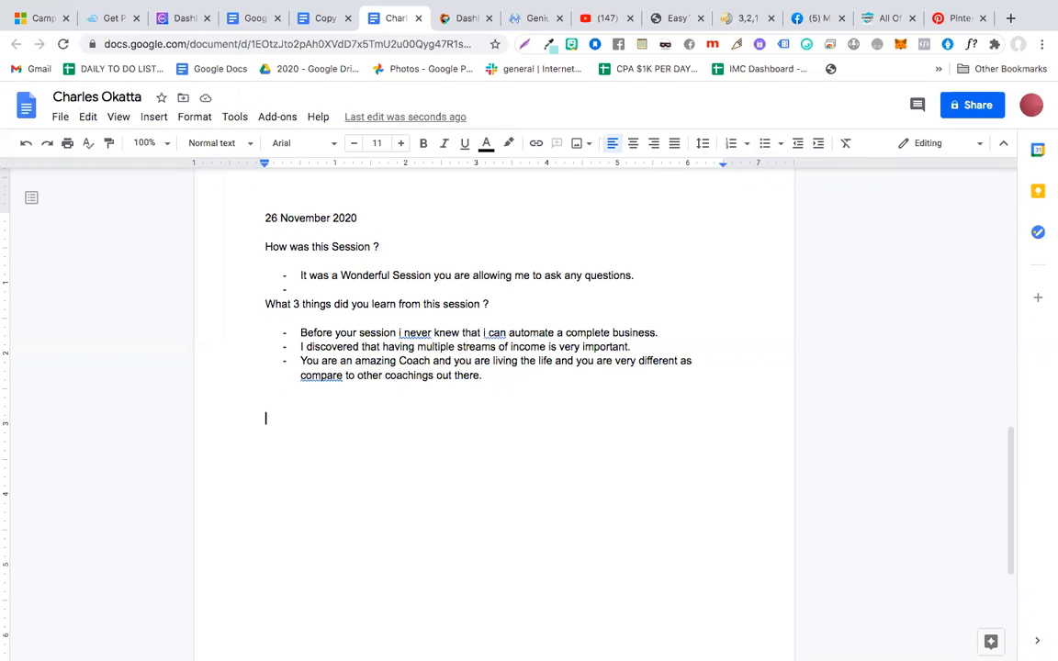
Write "Coaching - To Make Money -" and "Coaching with a Purpose of Getting my Stuents to learn and master what i teach"
{"action": "type", "text": "Coaching"}
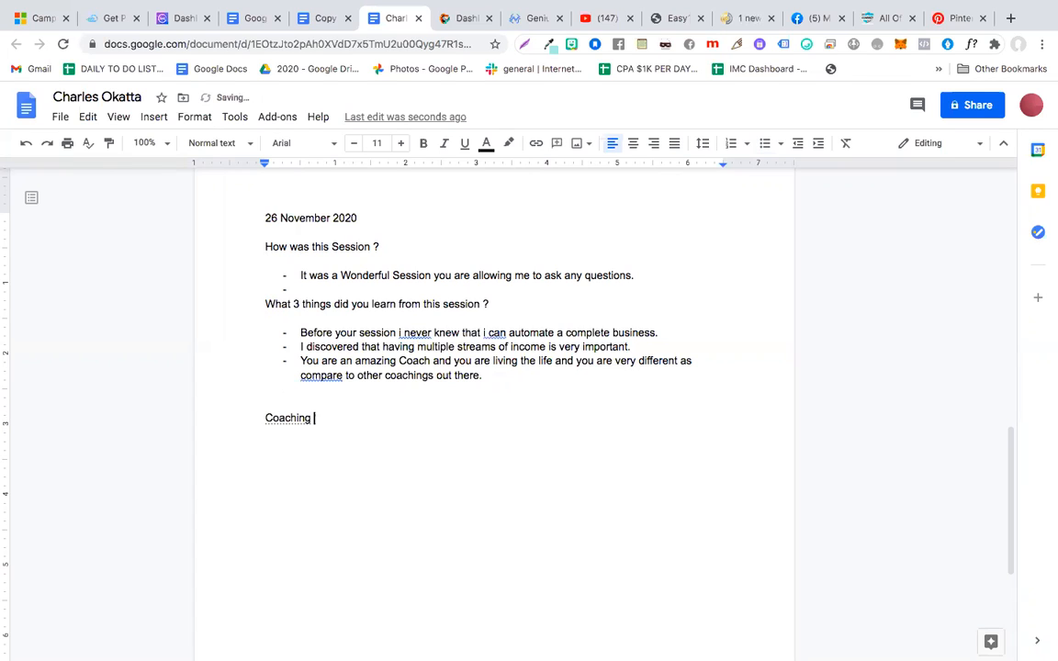
{"action": "type", "text": "- To Make M"}
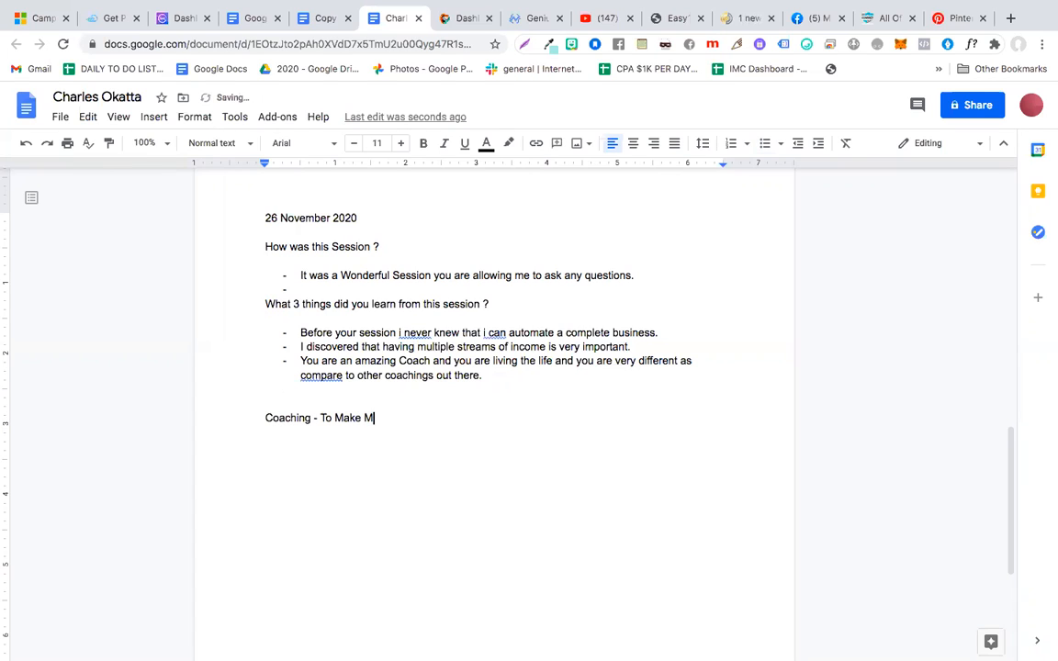
{"action": "type", "text": "oney -"}
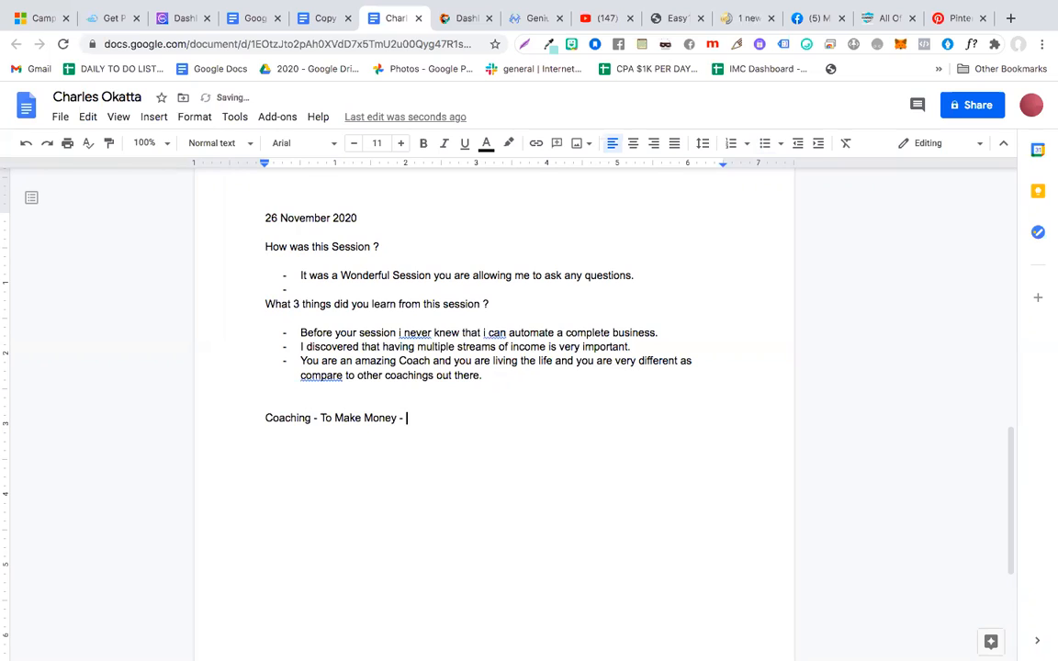
{"action": "type", "text": "Coaching"}
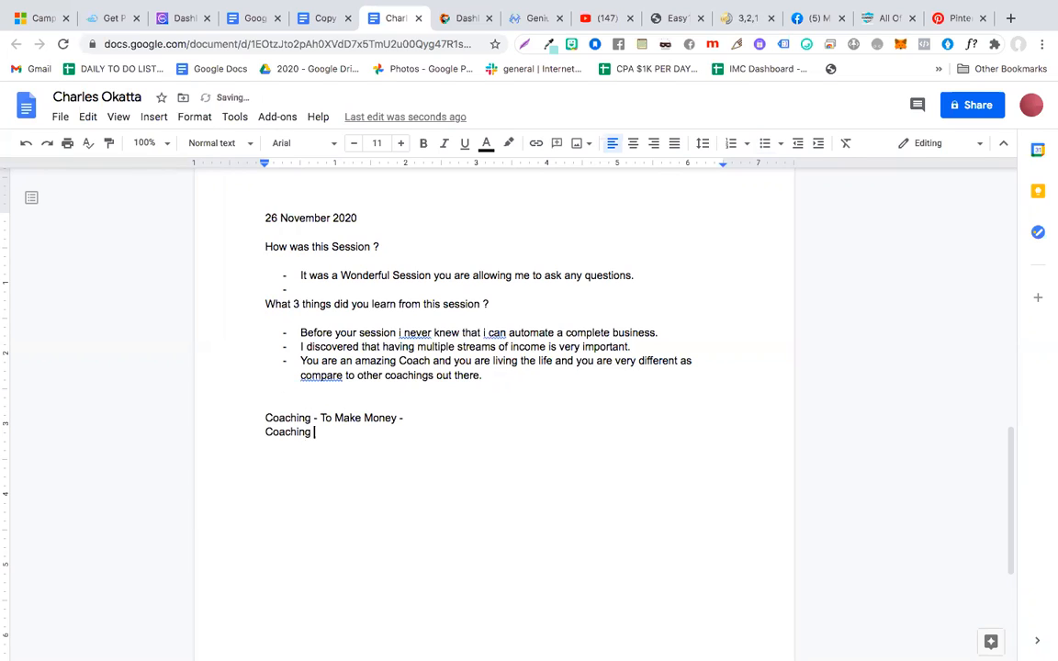
{"action": "type", "text": "with a Purpose of Ge"}
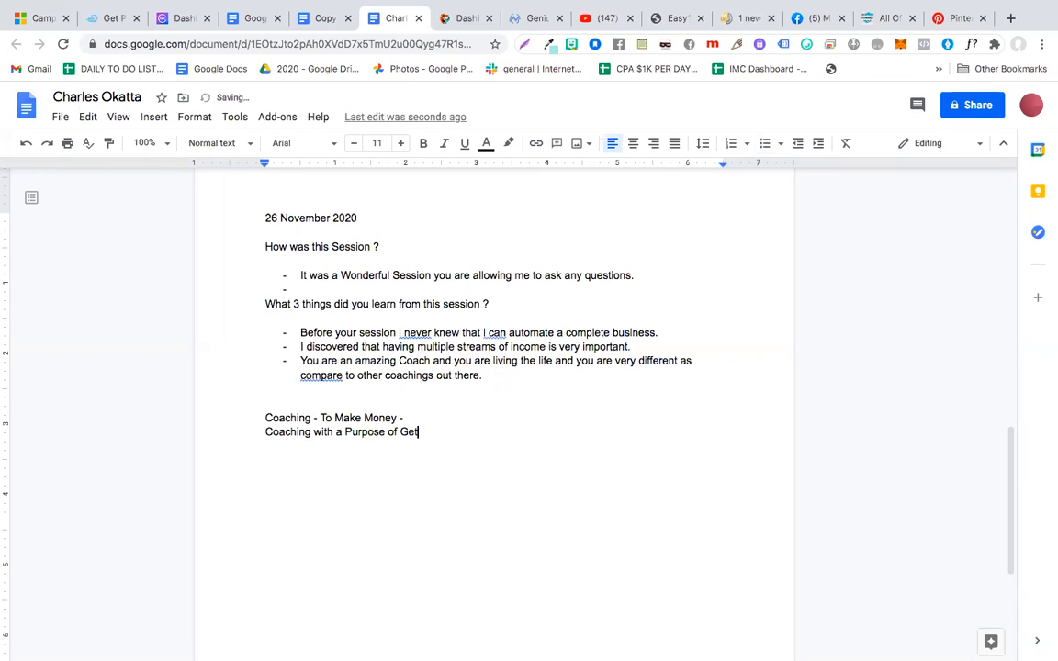
{"action": "type", "text": "ting my Stuents"}
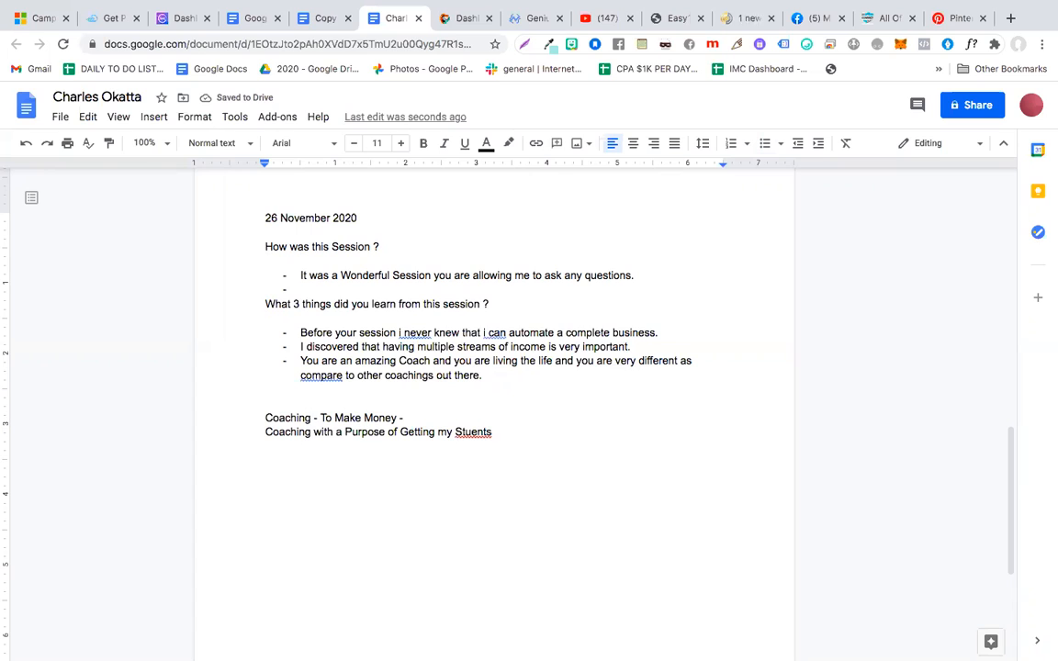
{"action": "type", "text": "to learn a"}
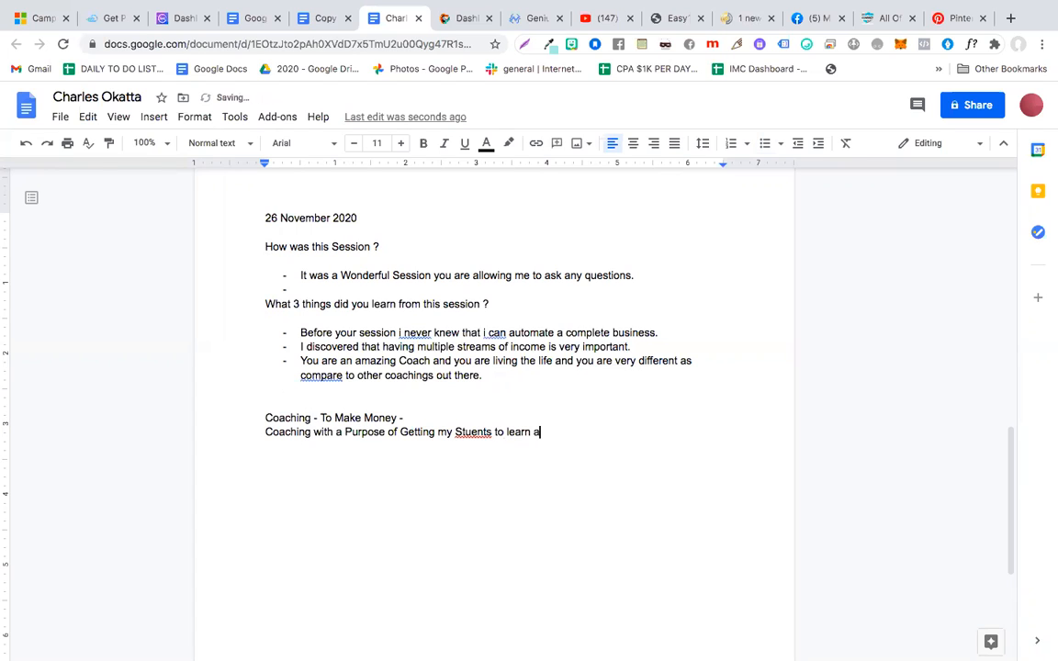
{"action": "type", "text": "nd master what i"}
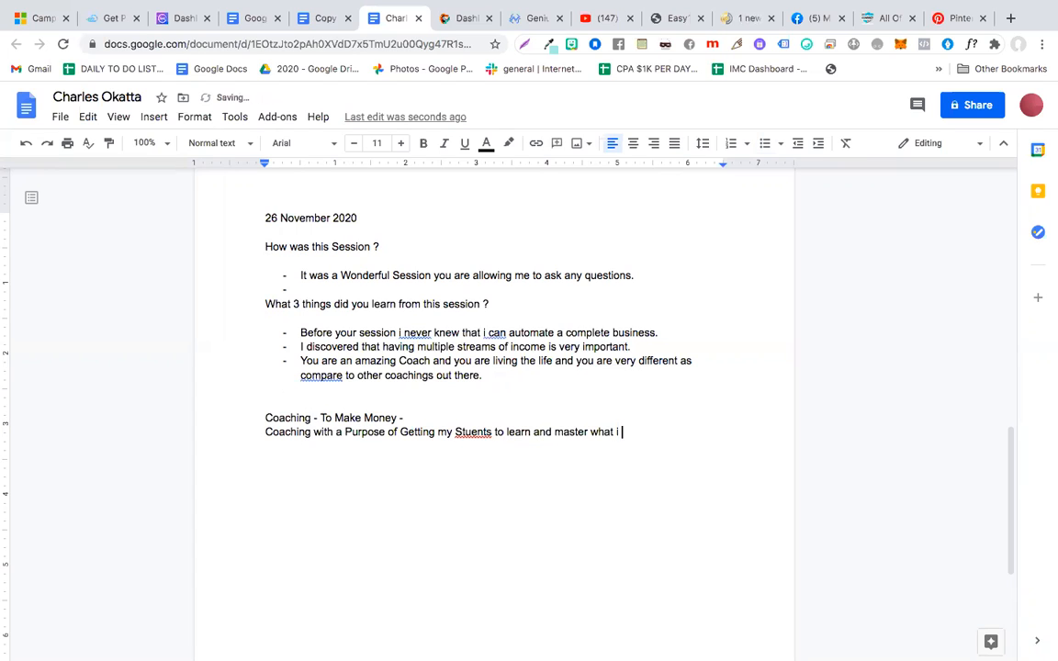
{"action": "type", "text": "teach"}
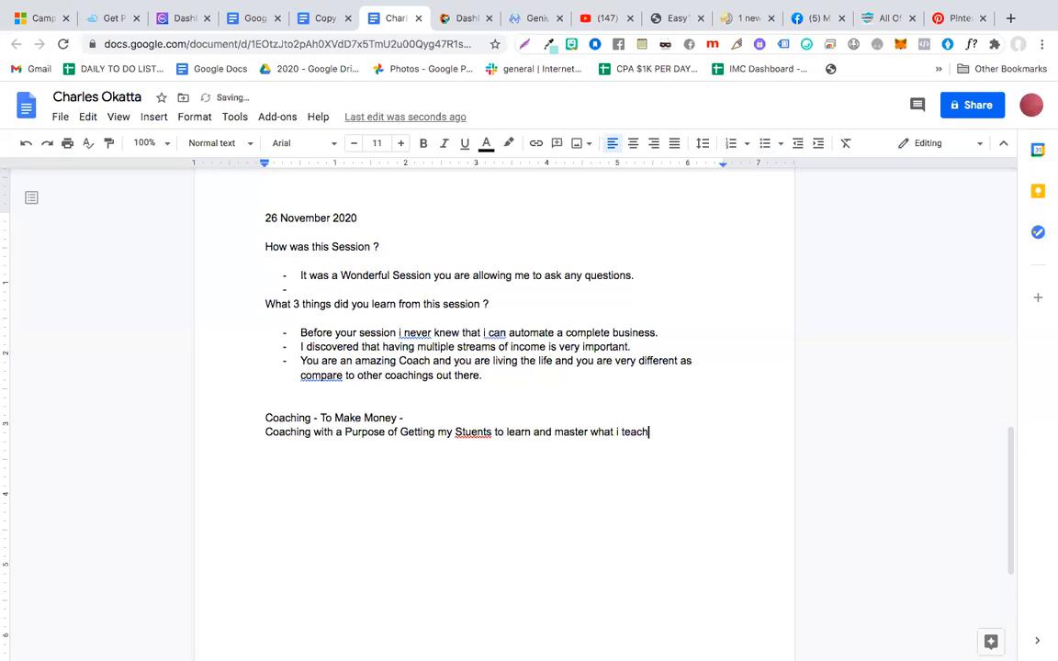
Write "My Purpose - Convert my student into Leaders." on its own line
{"action": "type", "text": "My Pur"}
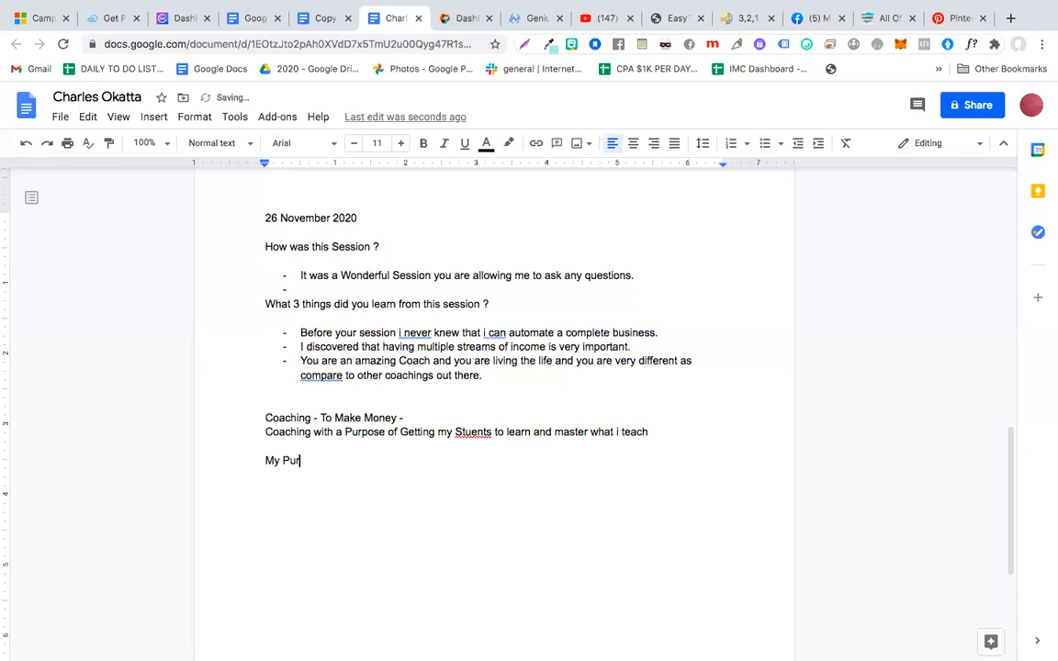
{"action": "type", "text": "pose -"}
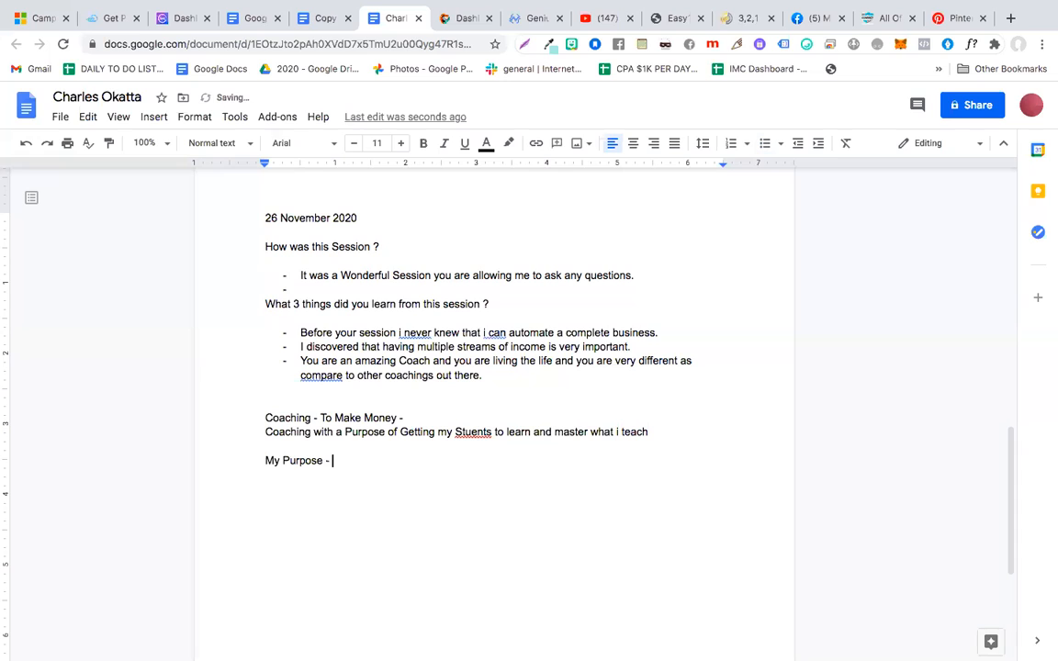
{"action": "type", "text": "Convert my"}
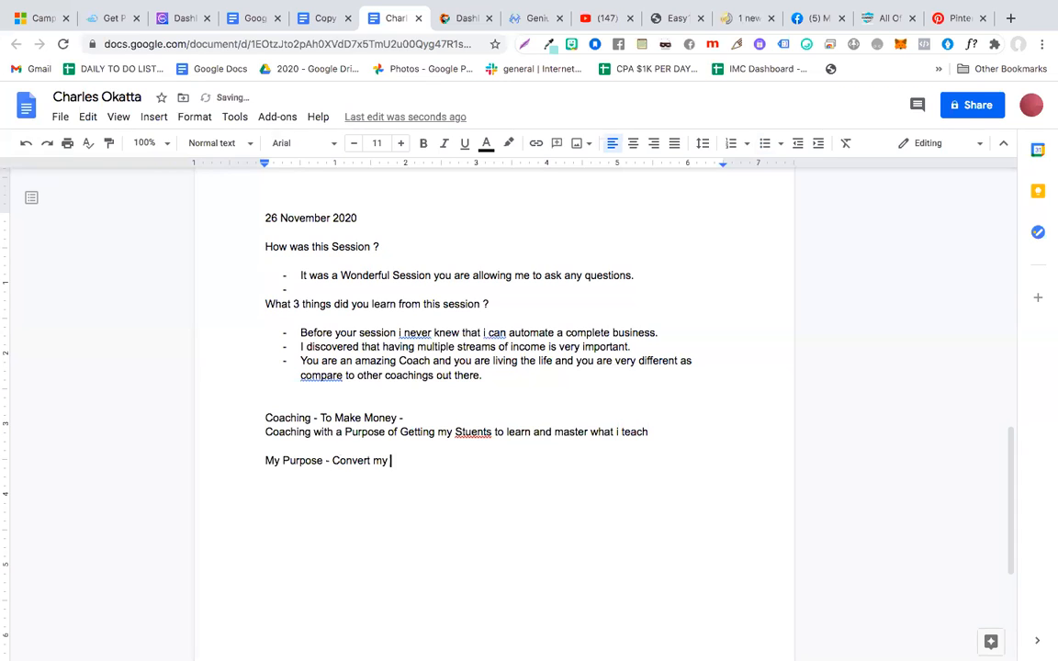
{"action": "type", "text": "student into Le"}
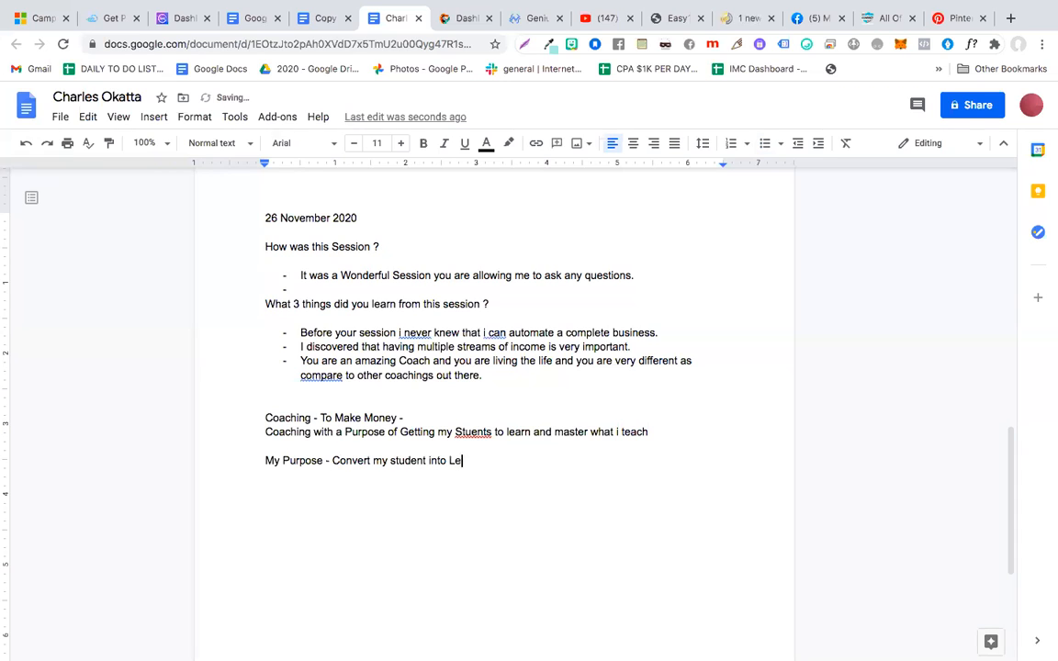
{"action": "type", "text": "aders."}
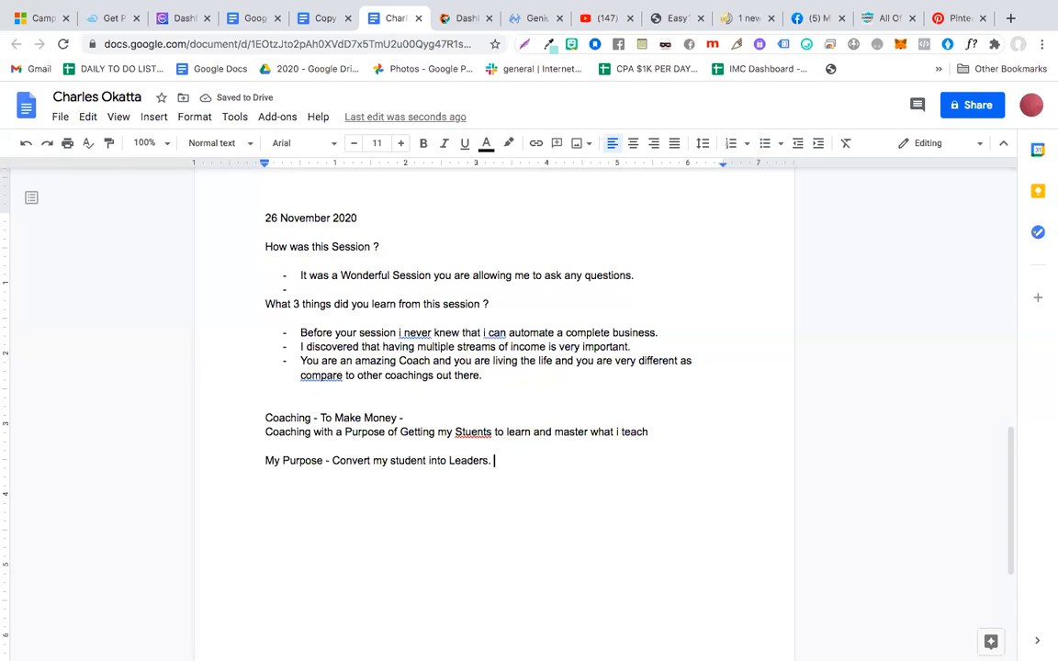
{"action": "key", "text": "enter"}
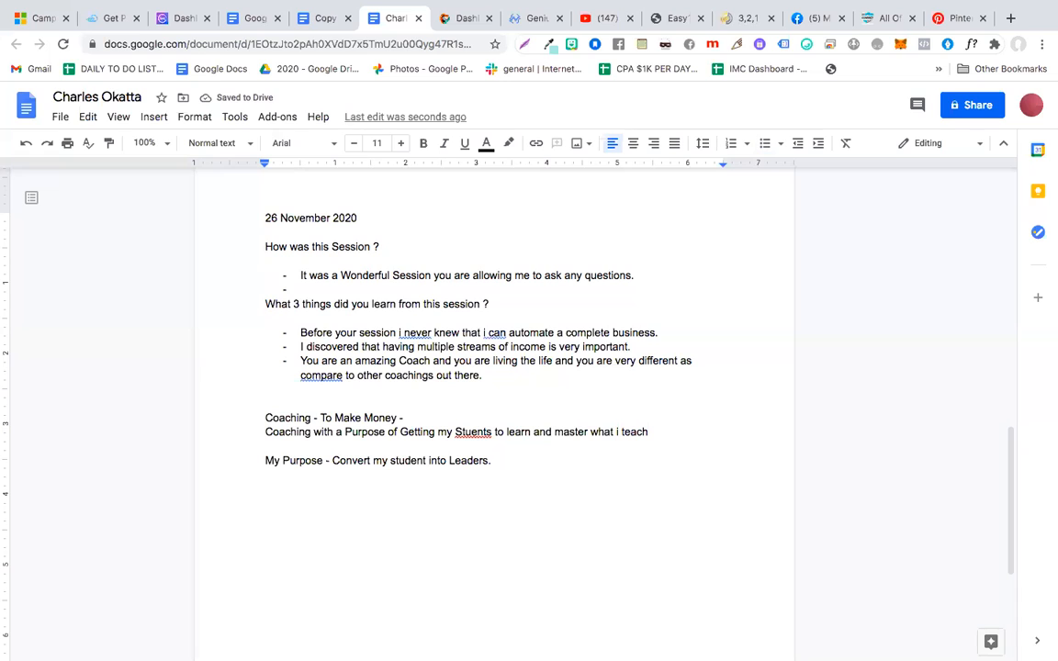
Write "Coaching - To make money" and "Another Course - Students - Buy another." on separate lines
{"action": "type", "text": "Coaching 0"}
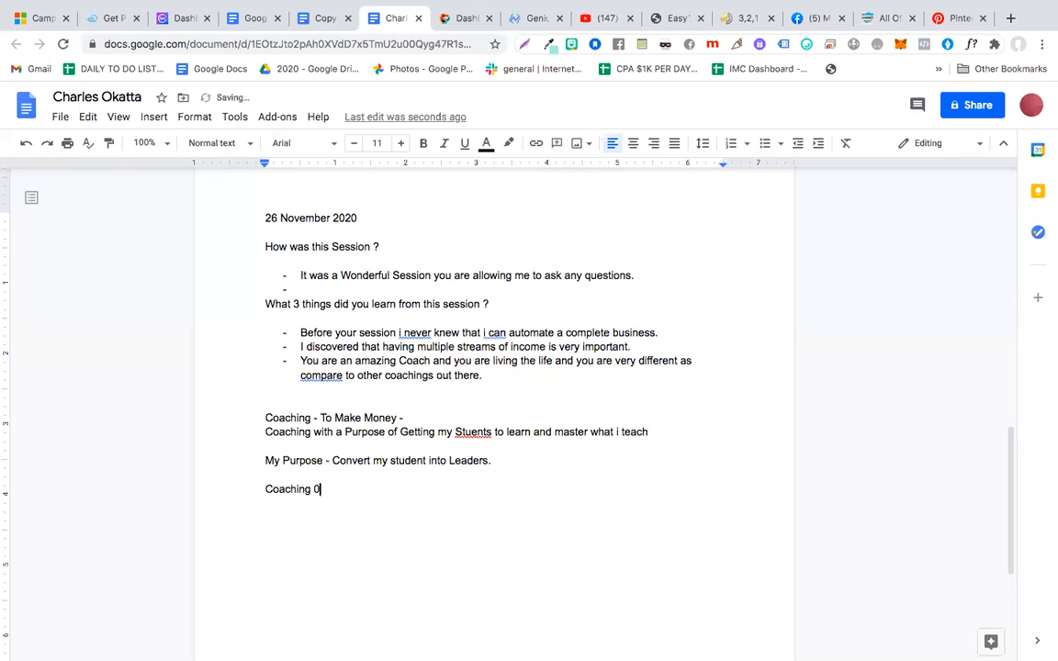
{"action": "type", "text": "- To make money"}
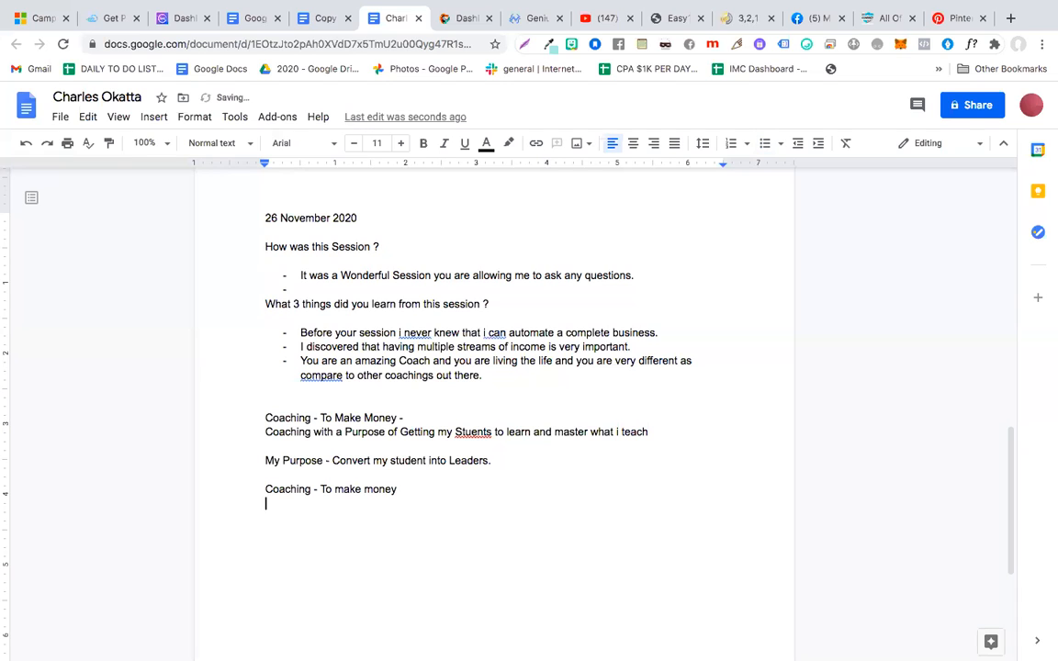
{"action": "type", "text": "Another Course -"}
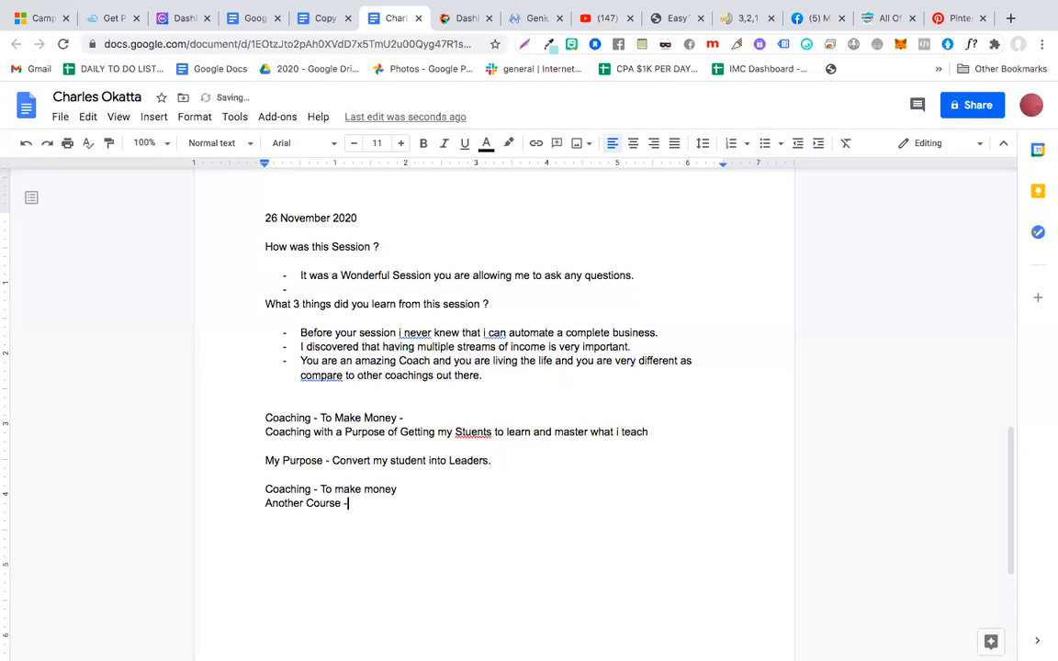
{"action": "type", "text": "Stud"}
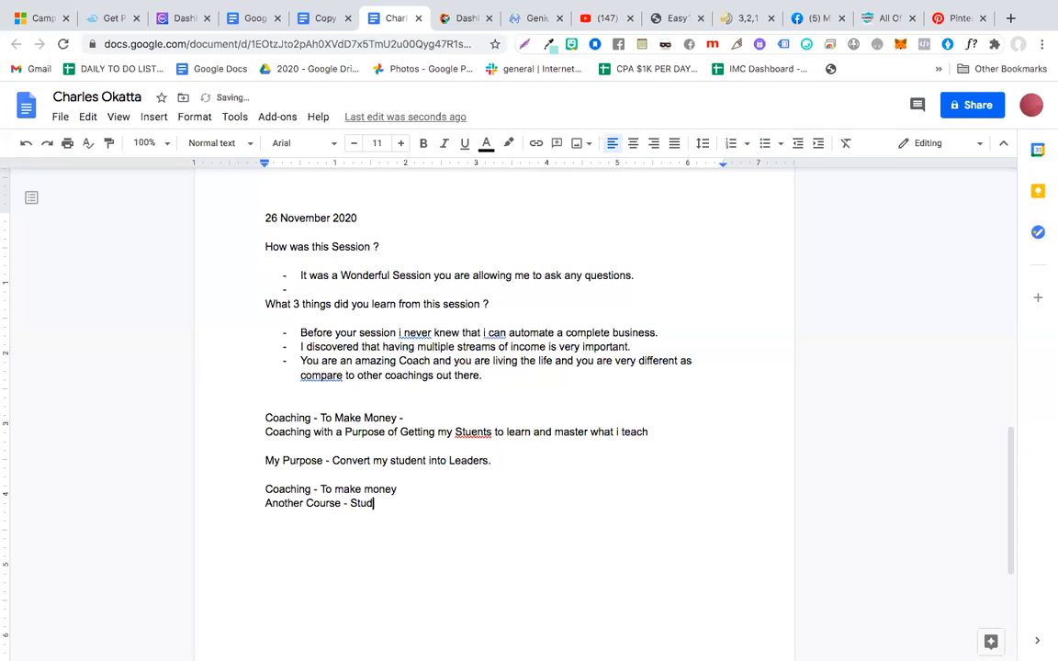
{"action": "type", "text": "ents - Bu"}
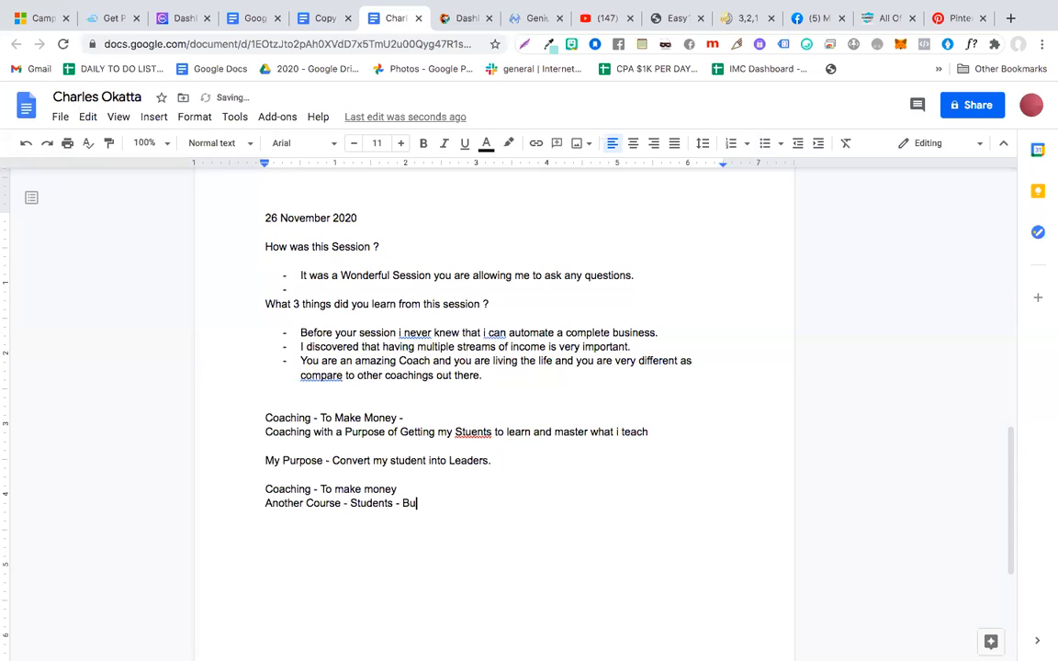
{"action": "type", "text": "y oth"}
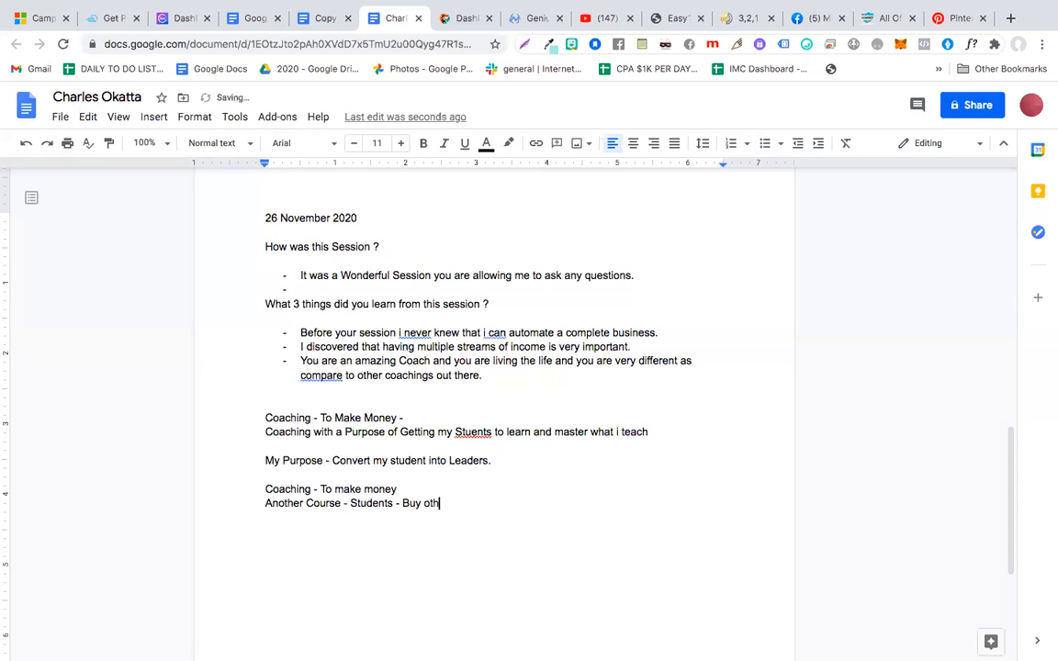
{"action": "key", "text": "BackSpace"}
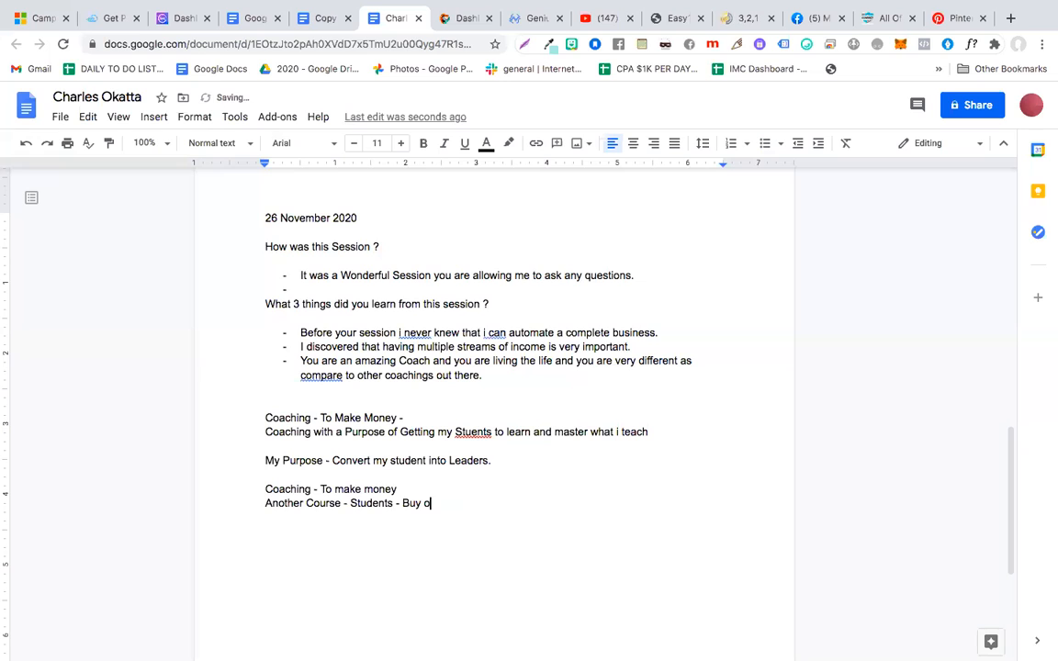
{"action": "type", "text": "nother."}
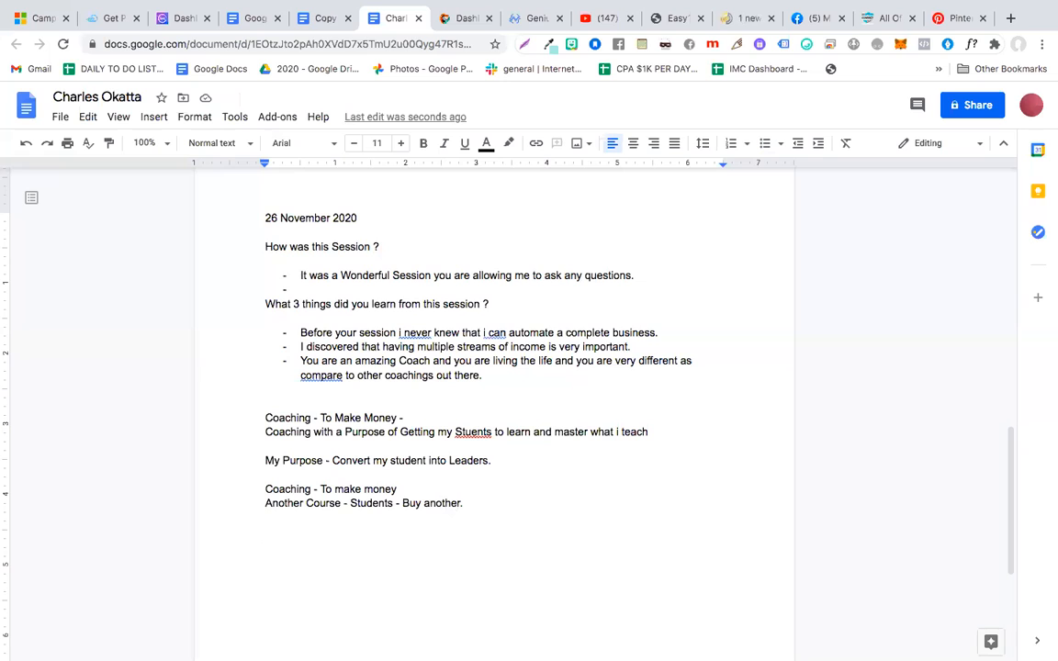
Write the line "Team - That transforms into Leaders - I can work less"
{"action": "type", "text": "T"}
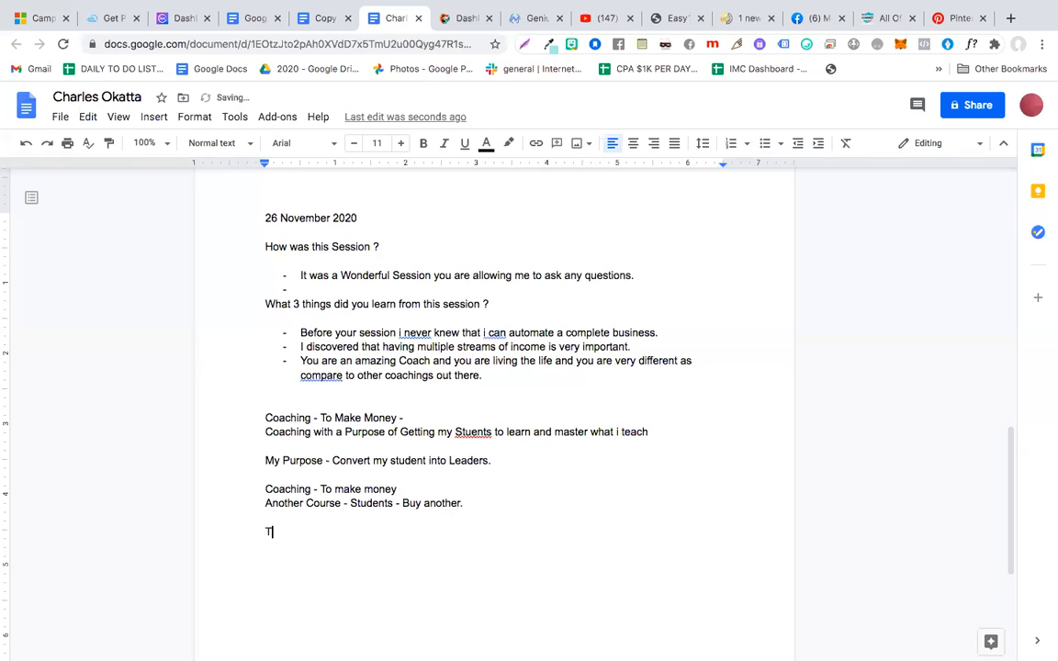
{"action": "type", "text": "eam - That is"}
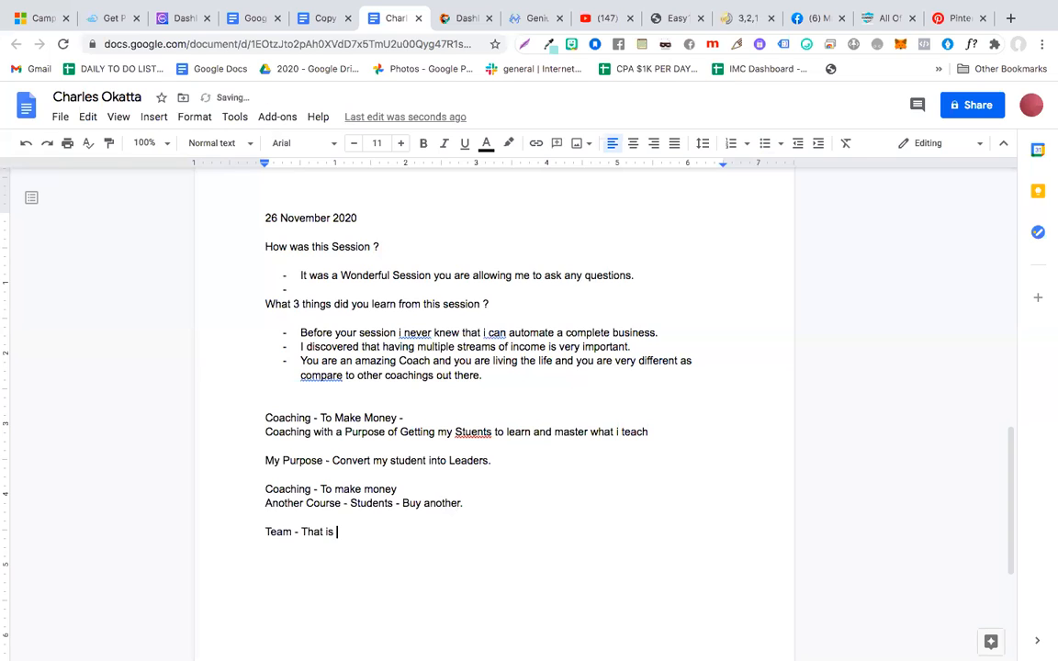
{"action": "type", "text": "c"}
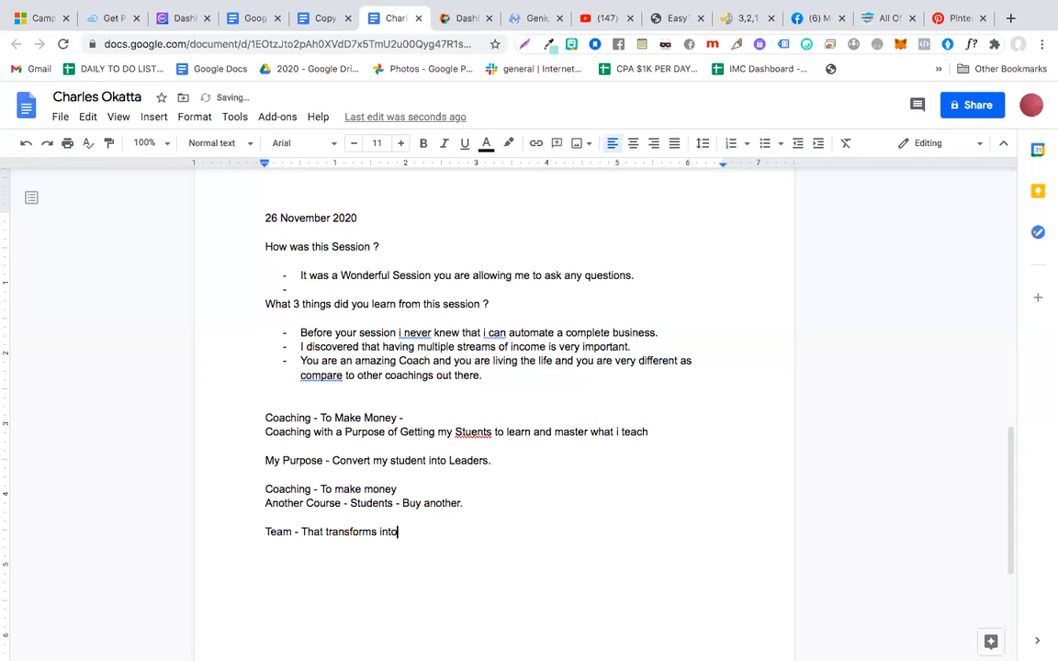
{"action": "type", "text": "Leaders"}
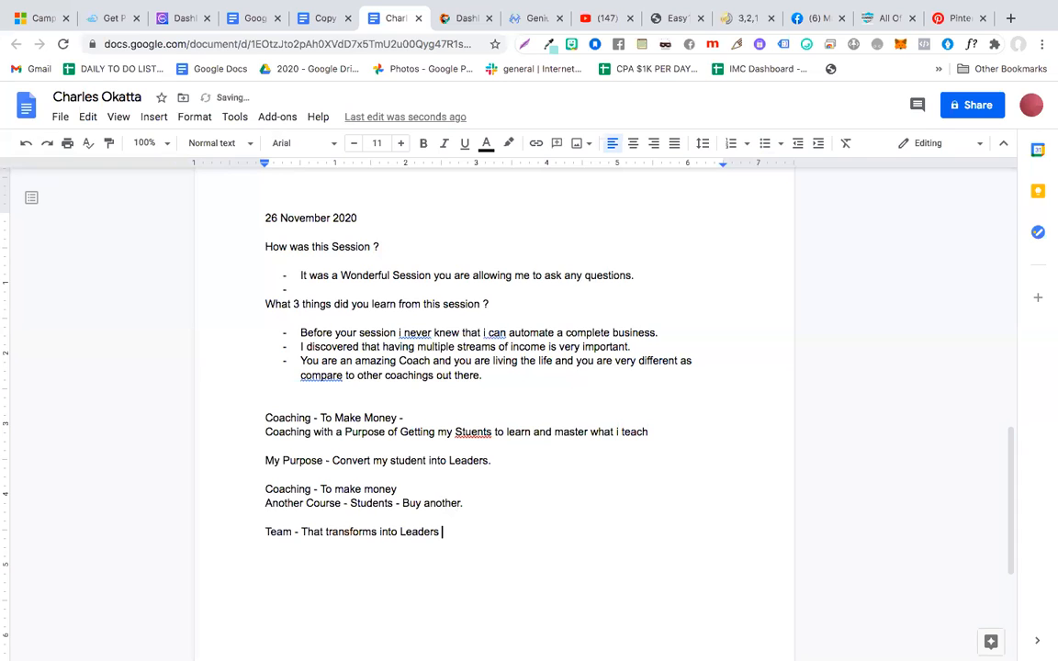
{"action": "type", "text": "- I can work less"}
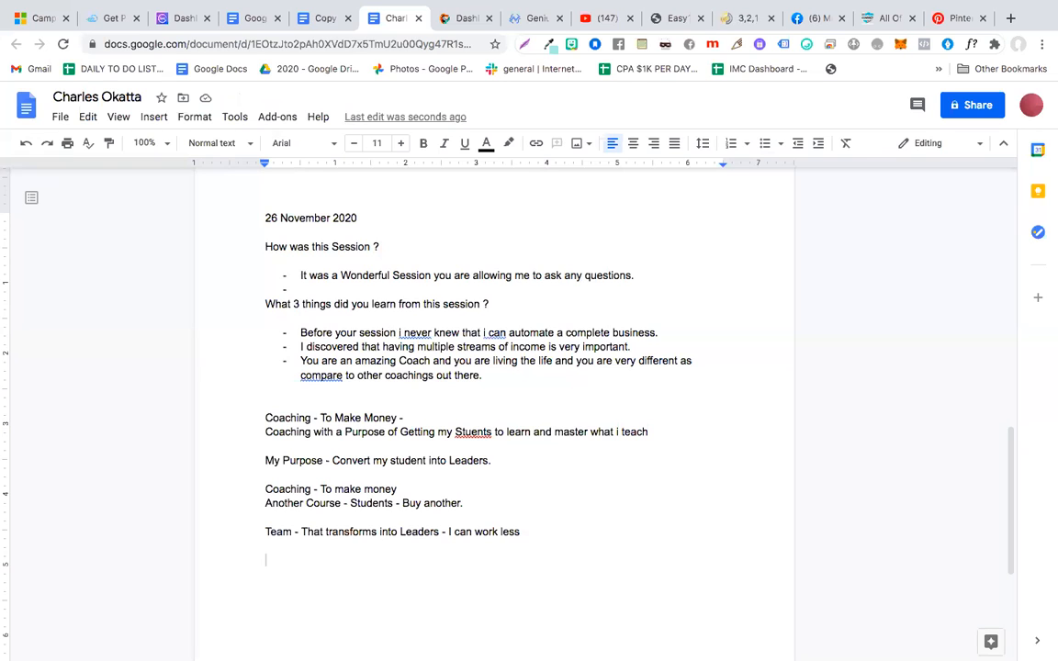
Write the name line "Shabbir's" and below it "Changed and impacted there Lives with a Purpose."
{"action": "type", "text": "Sh"}
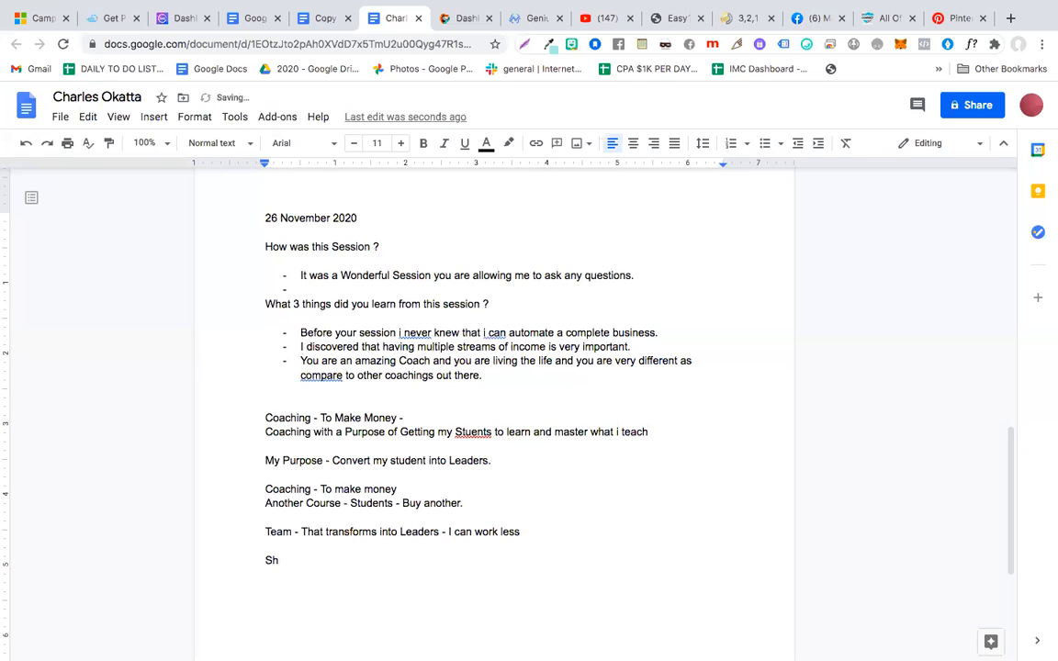
{"action": "type", "text": "abbir"}
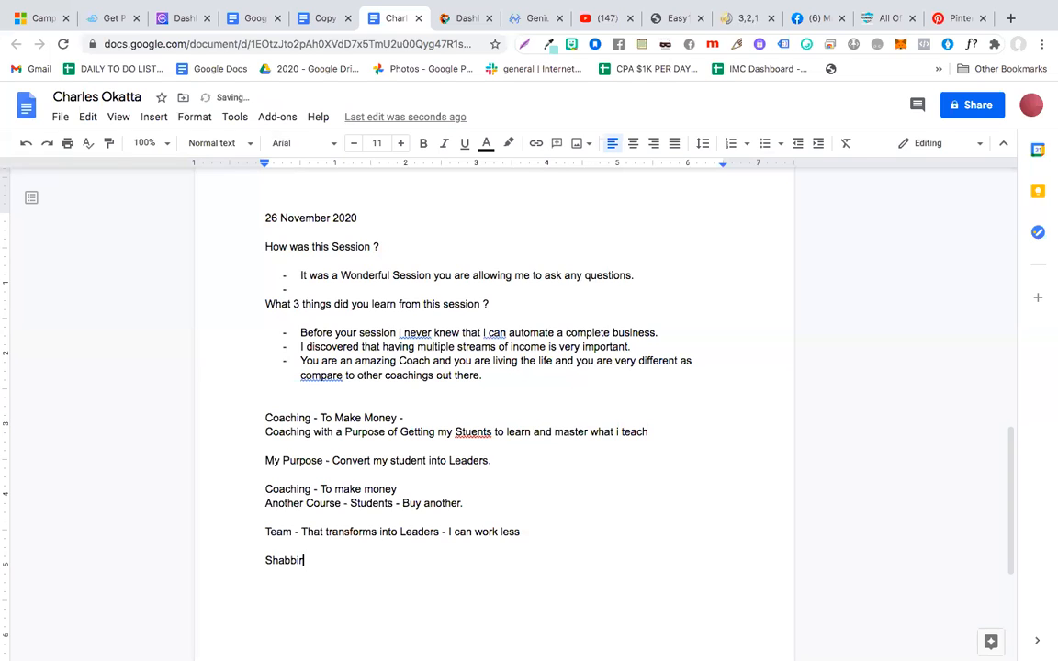
{"action": "type", "text": "'"}
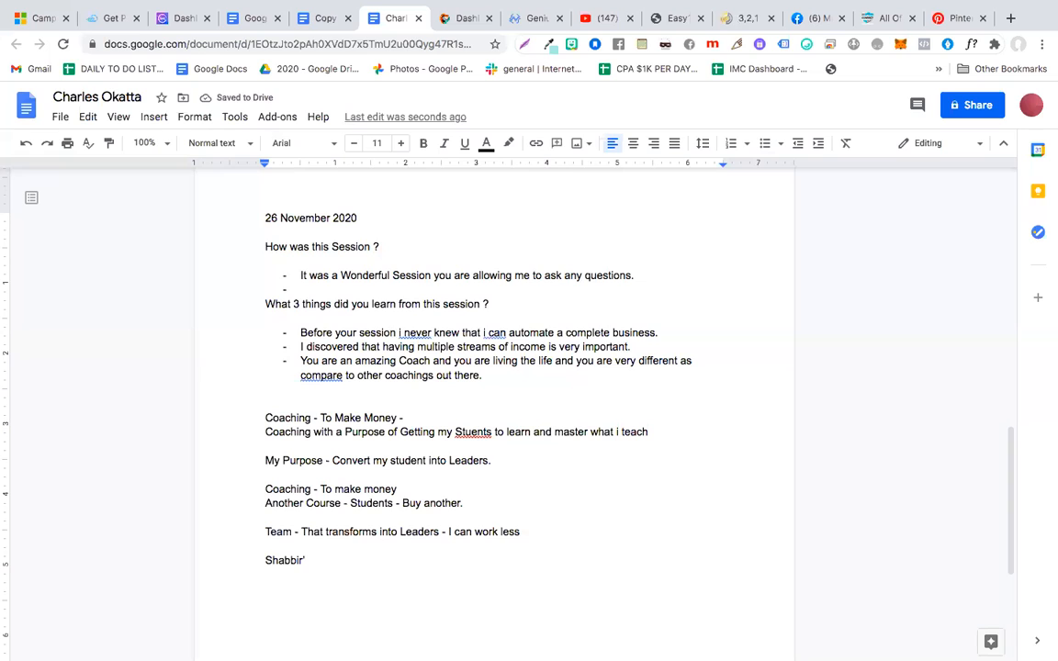
{"action": "key", "text": "Backspace"}
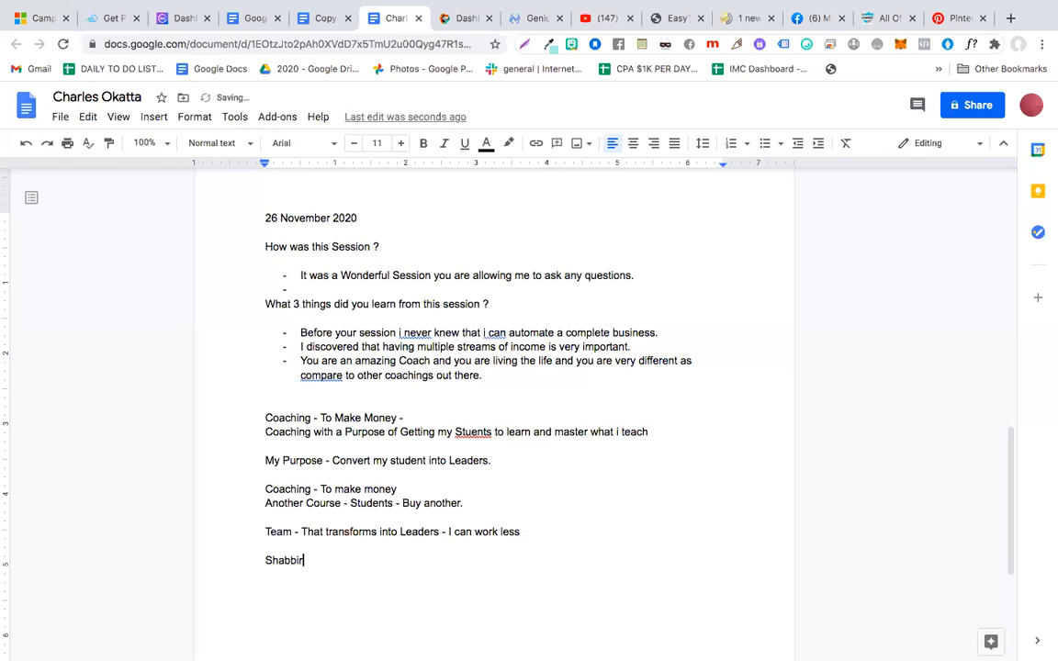
{"action": "type", "text": "'s"}
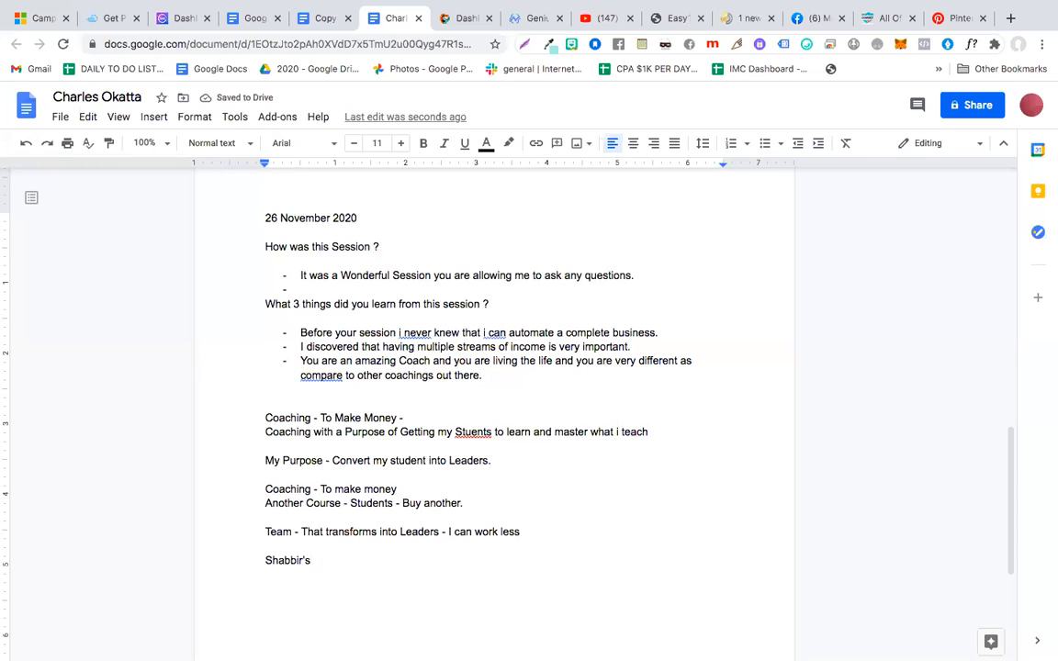
{"action": "type", "text": "Changed and impacted"}
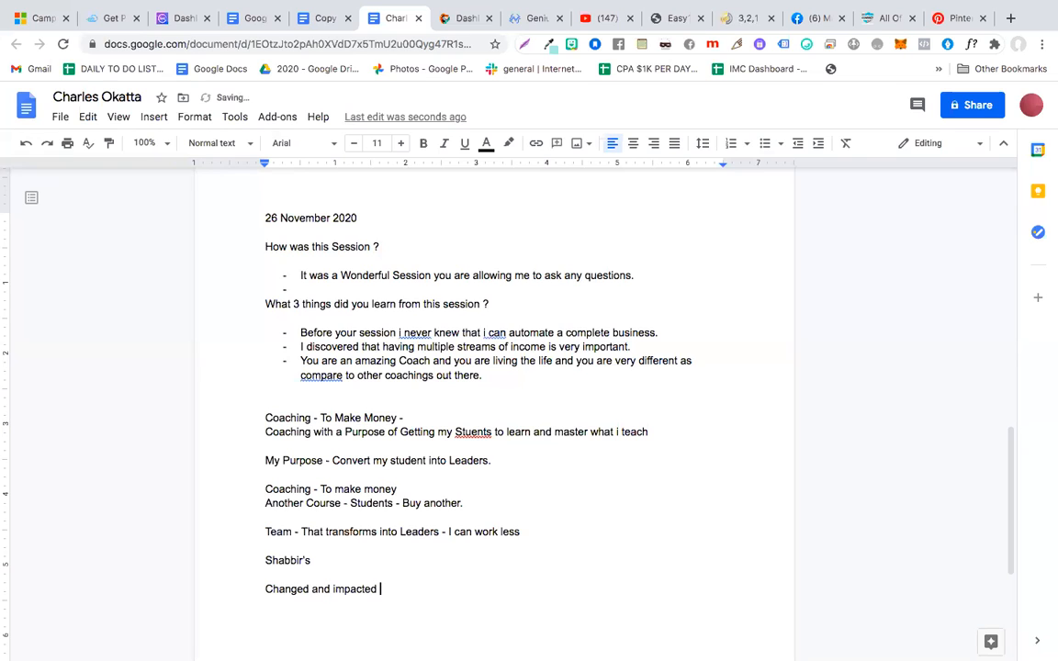
{"action": "type", "text": "there Lives with a Pur"}
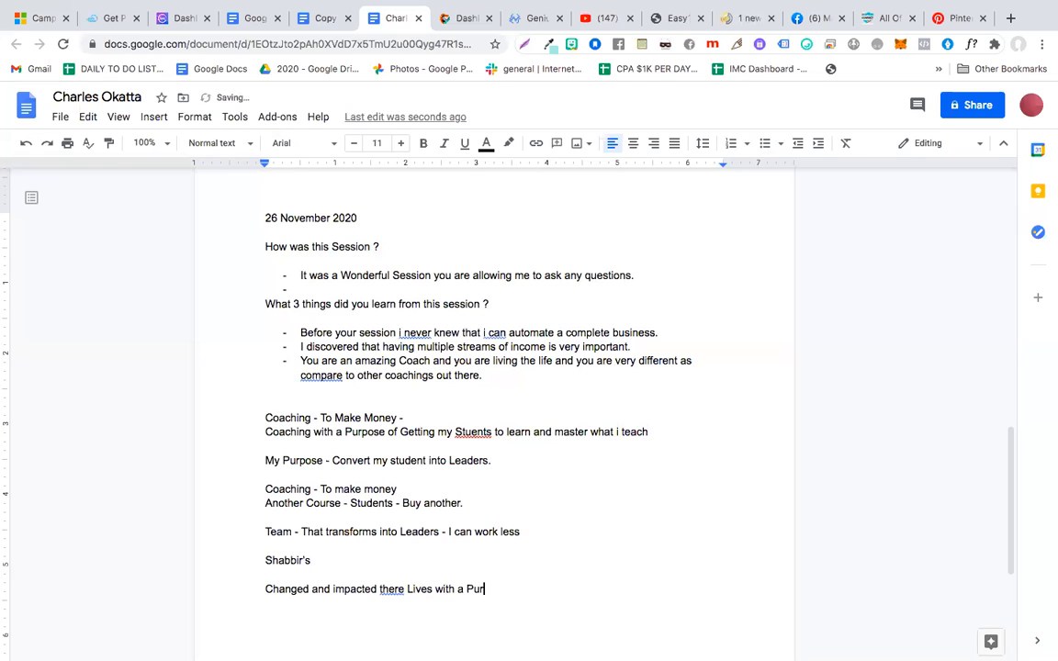
{"action": "type", "text": "pose."}
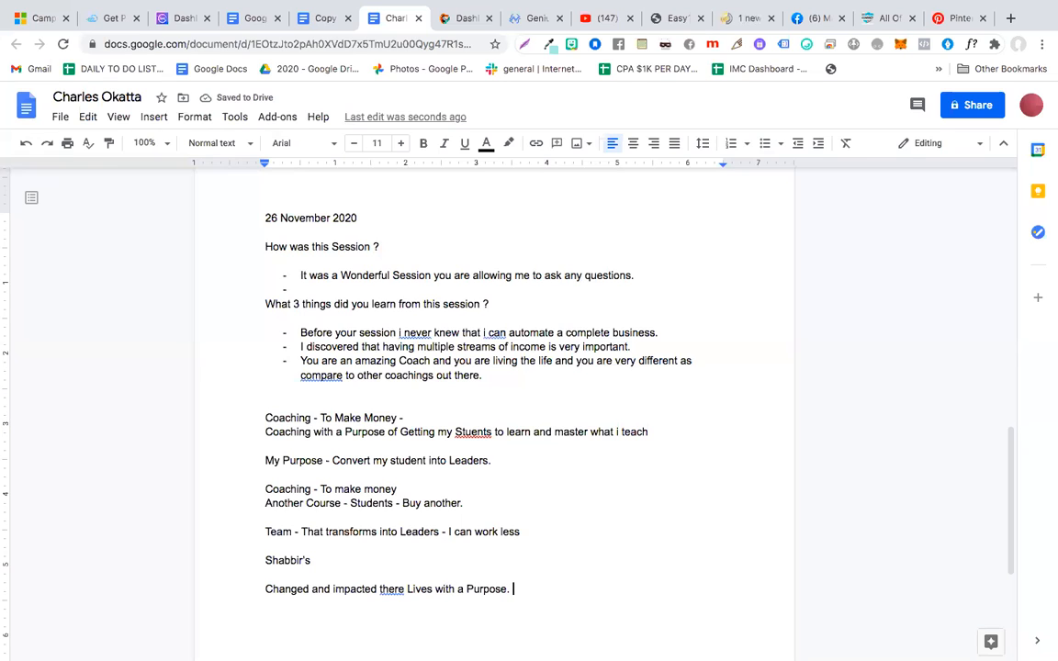